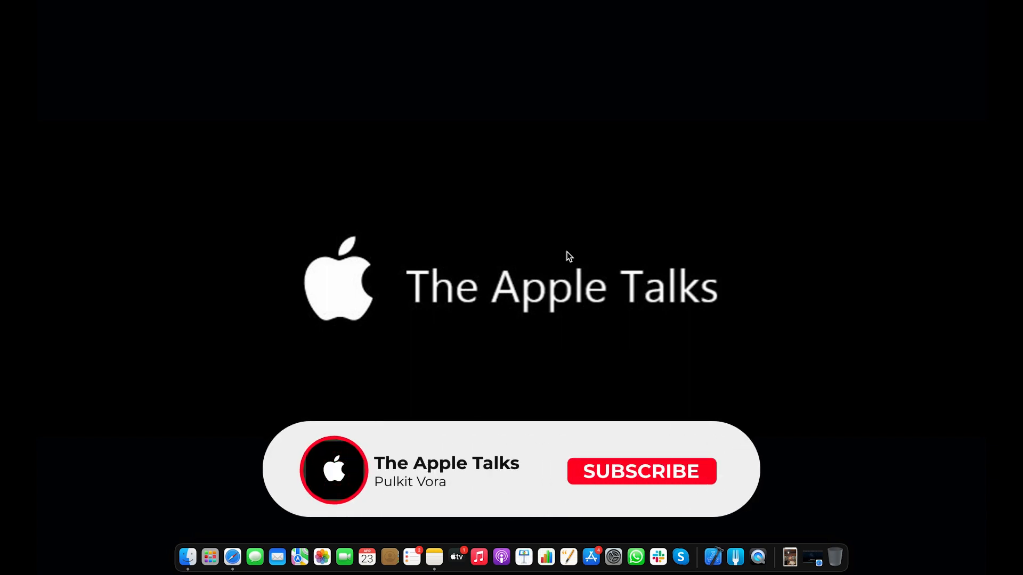
Reach the Apple ID sign-in page from developer.apple.com via Account.
click(640, 472)
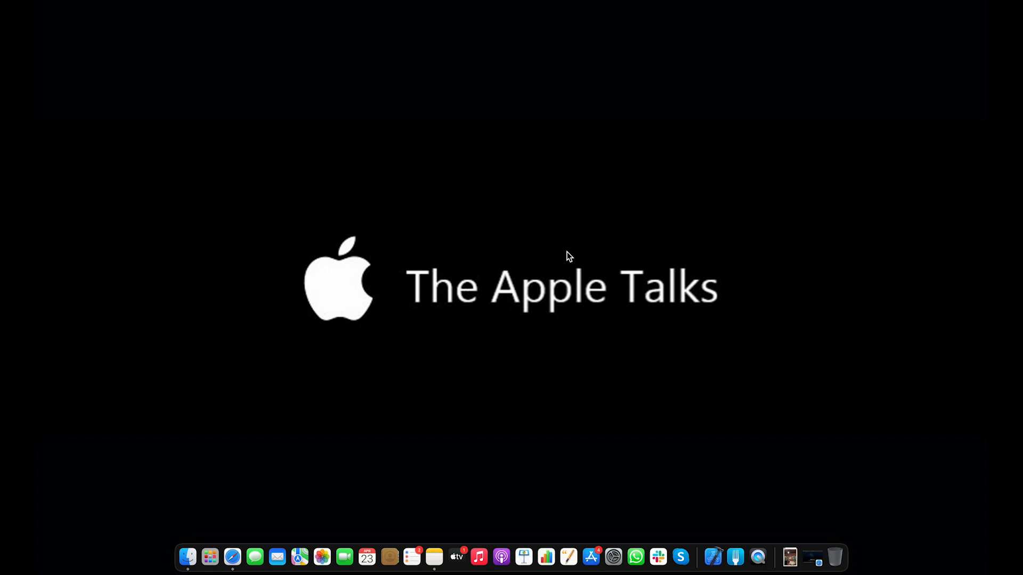
mouse_move(277, 488)
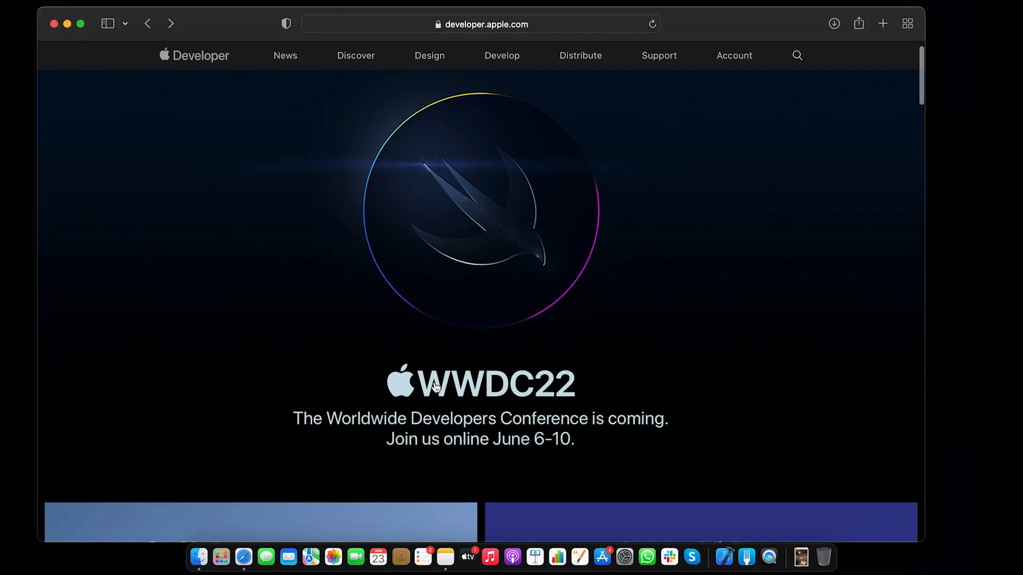
scroll(down, 3)
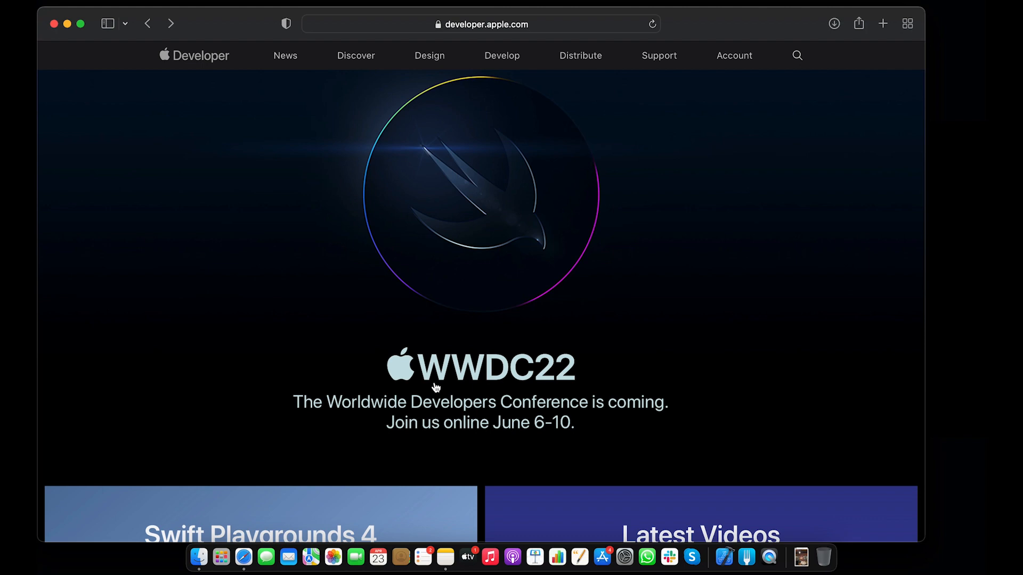
click(733, 55)
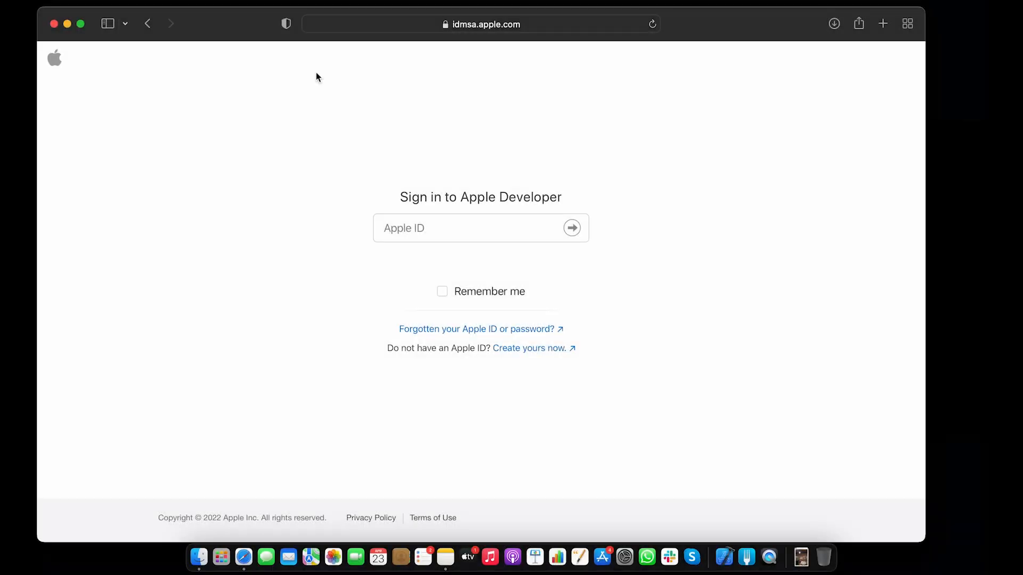
mouse_move(455, 333)
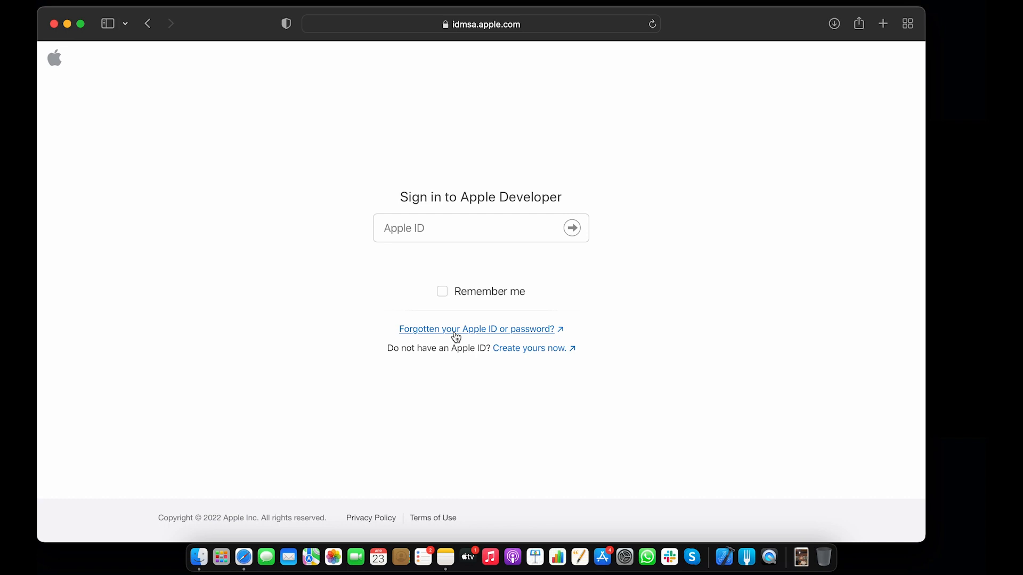
mouse_move(486, 394)
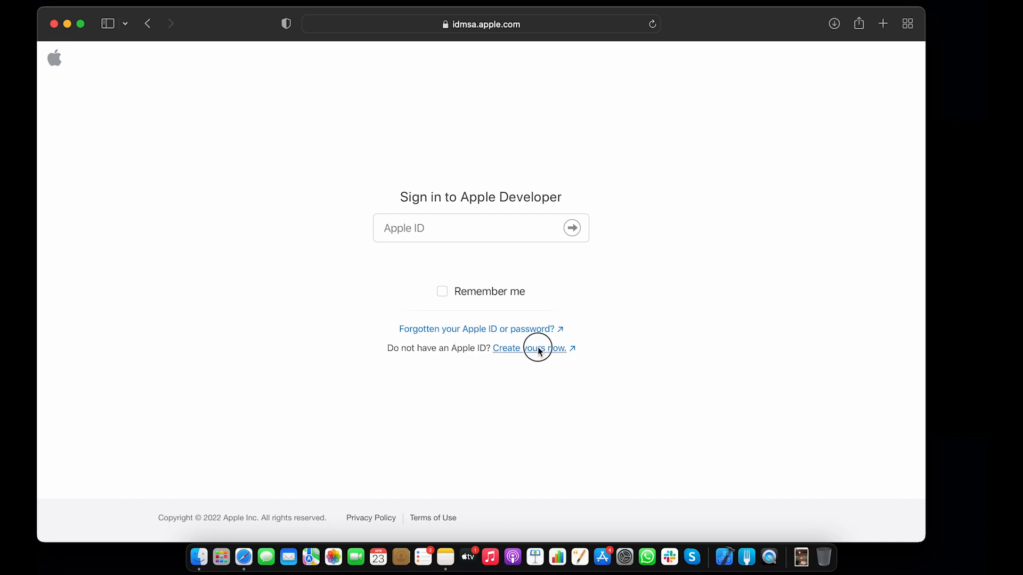
Bring up the Create Your Apple ID form via 'Create yours now' and scroll through its fields.
click(529, 347)
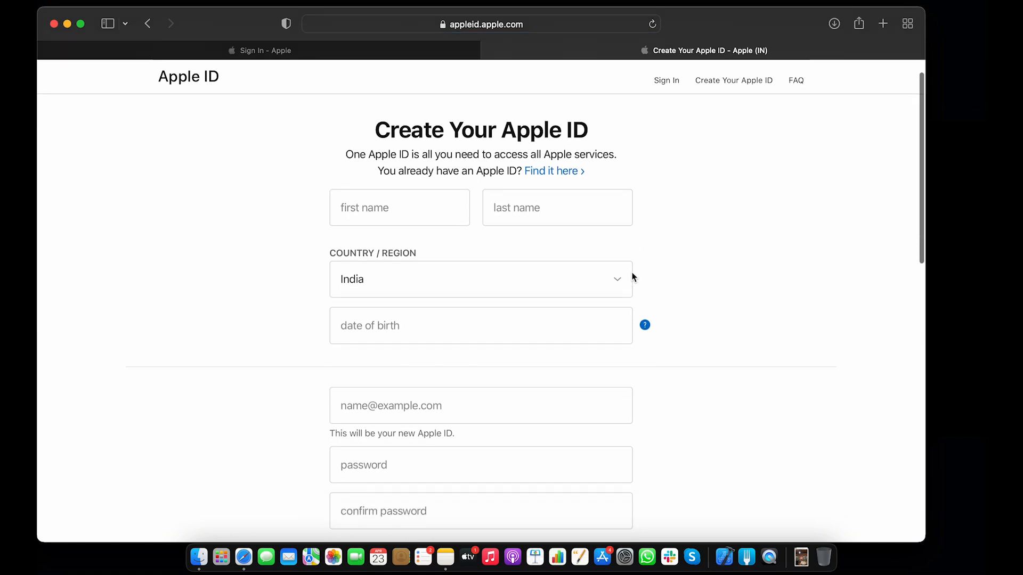
scroll(down, 3)
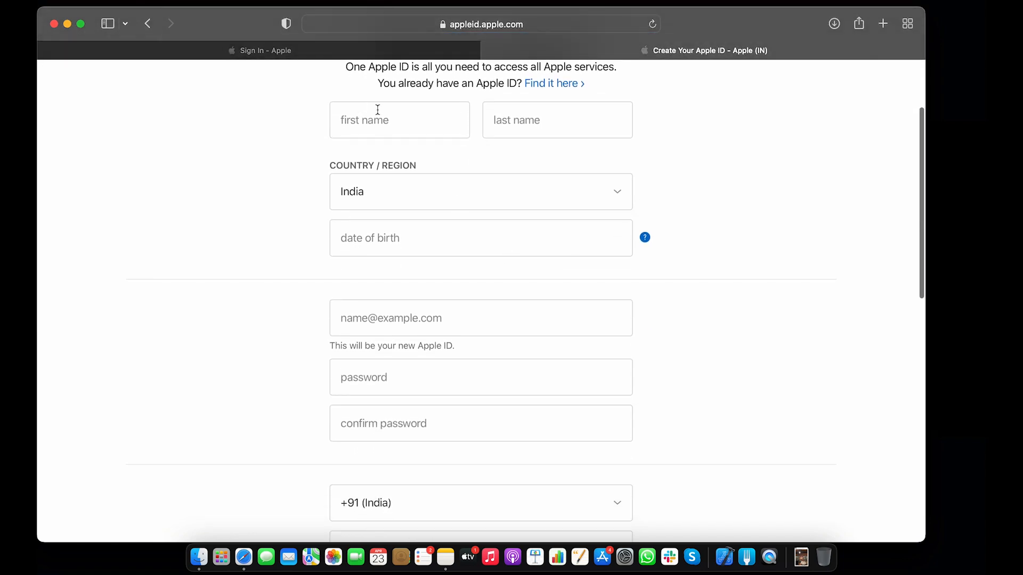
scroll(down, 3)
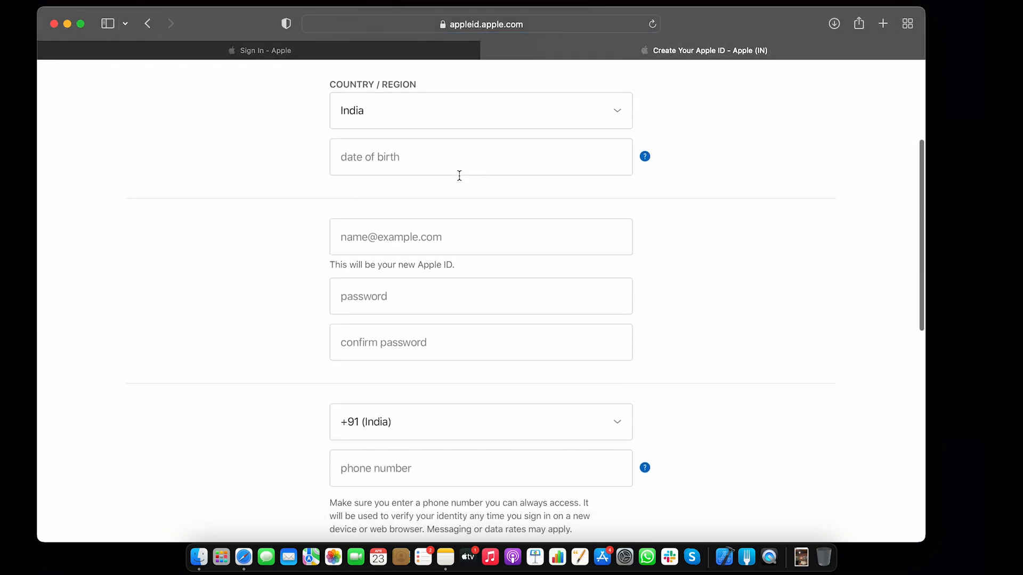
scroll(down, 3)
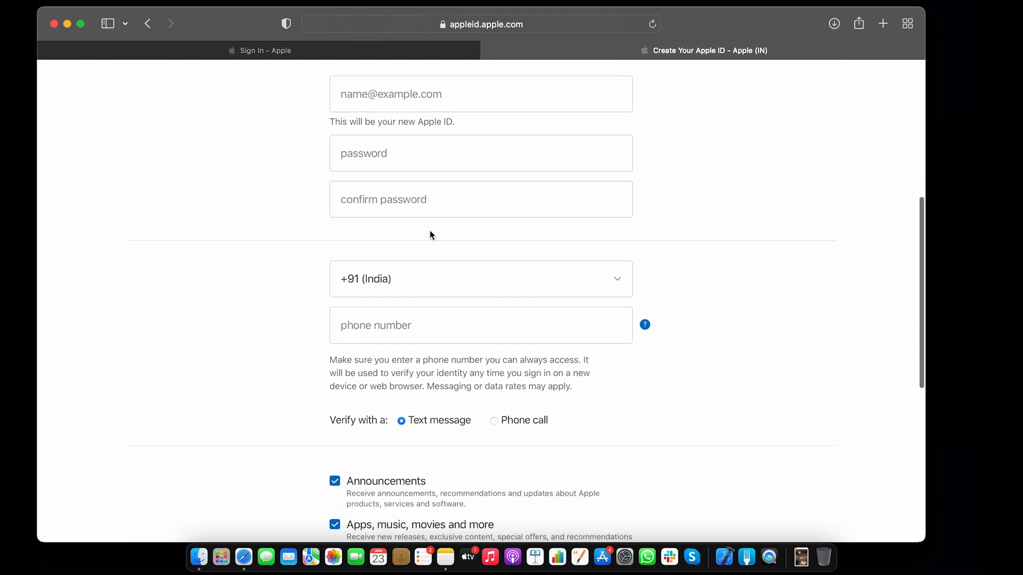
scroll(down, 3)
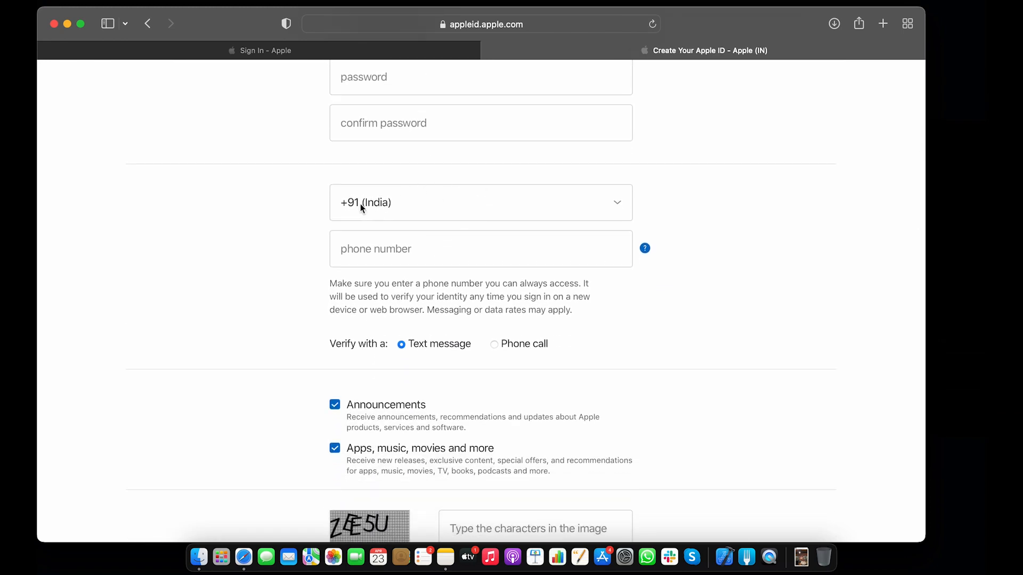
scroll(down, 3)
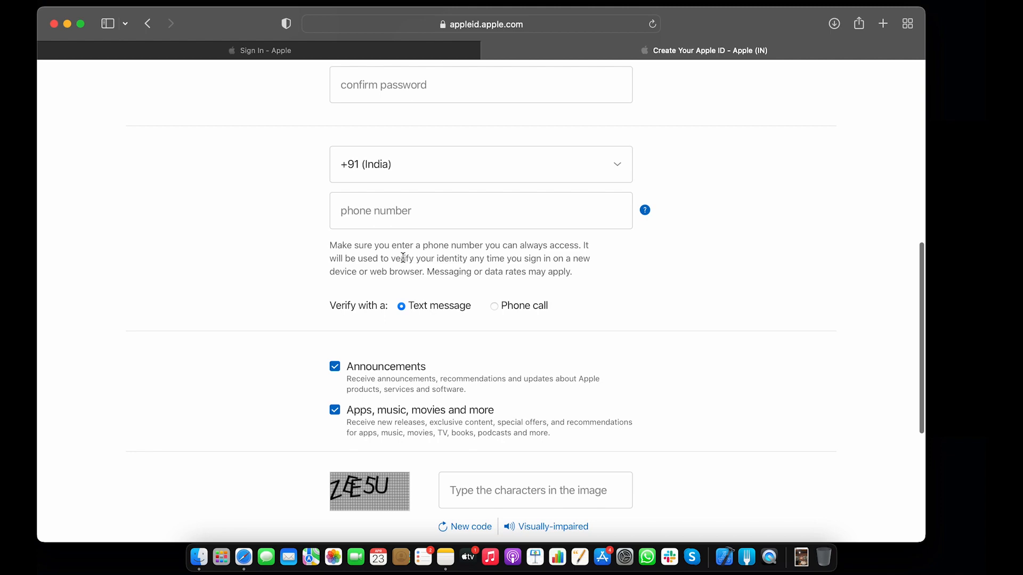
mouse_move(356, 157)
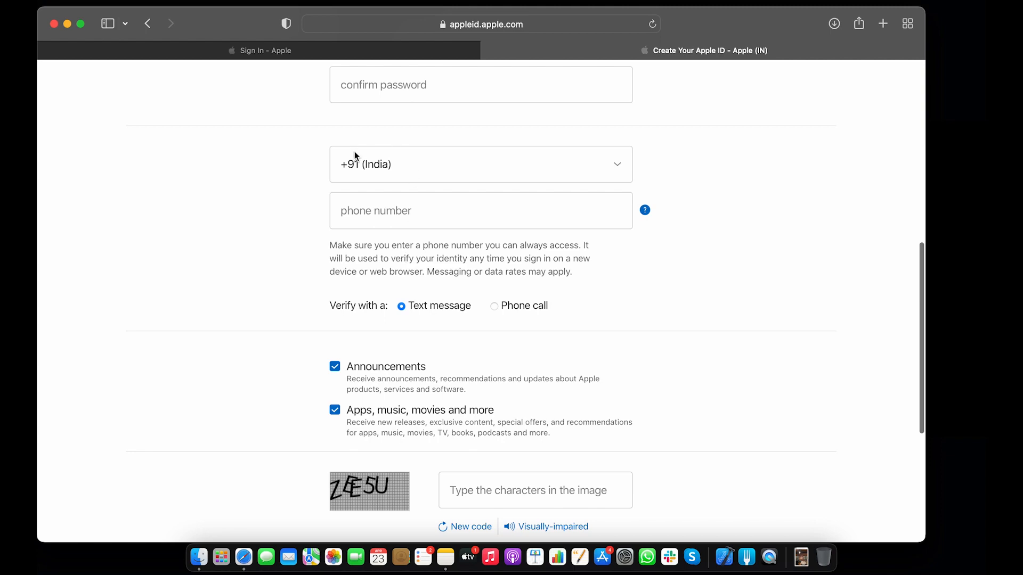
Check the phone country code dropdown and keep India selected.
click(480, 164)
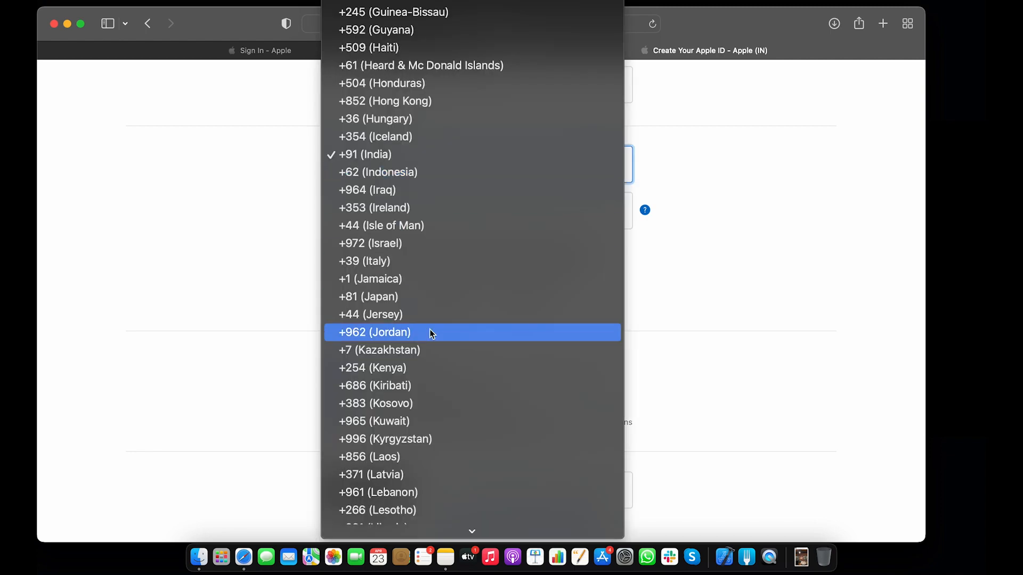
click(364, 154)
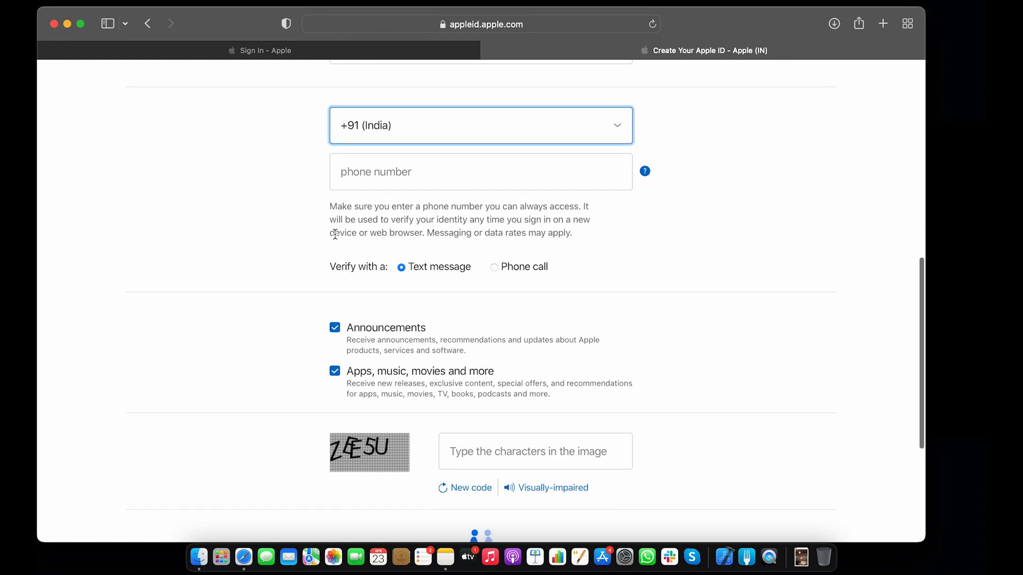
scroll(down, 3)
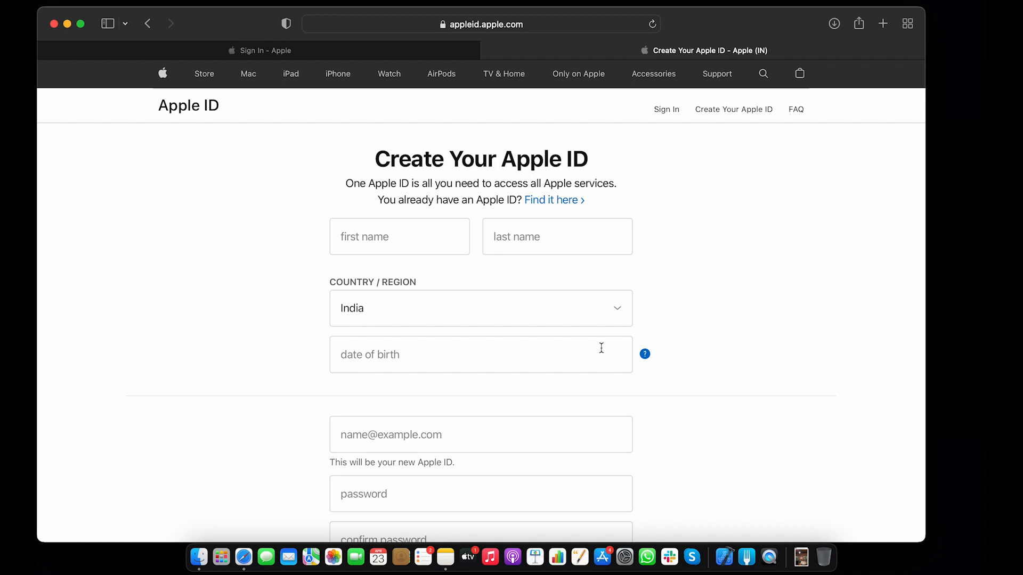
mouse_move(441, 73)
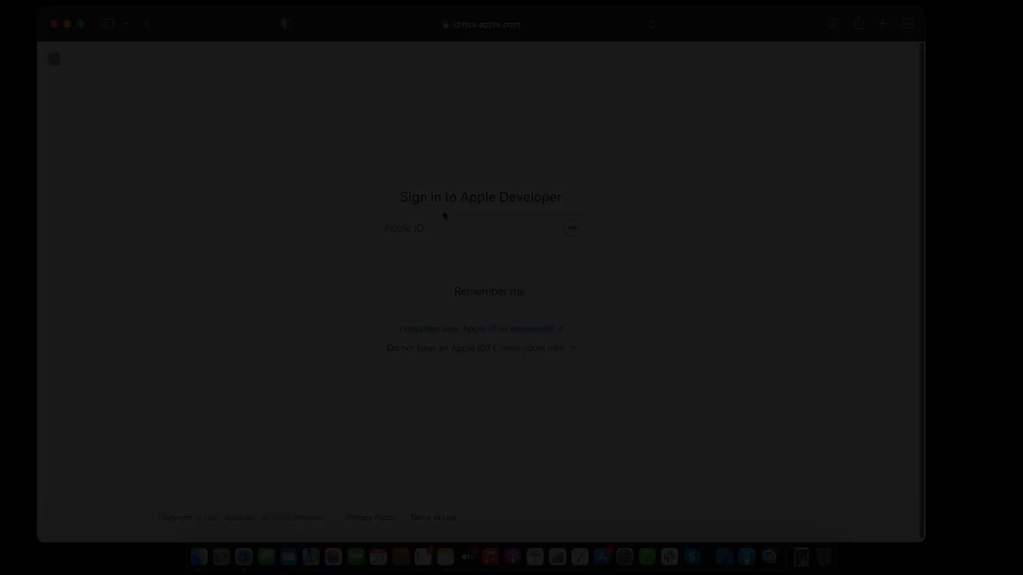
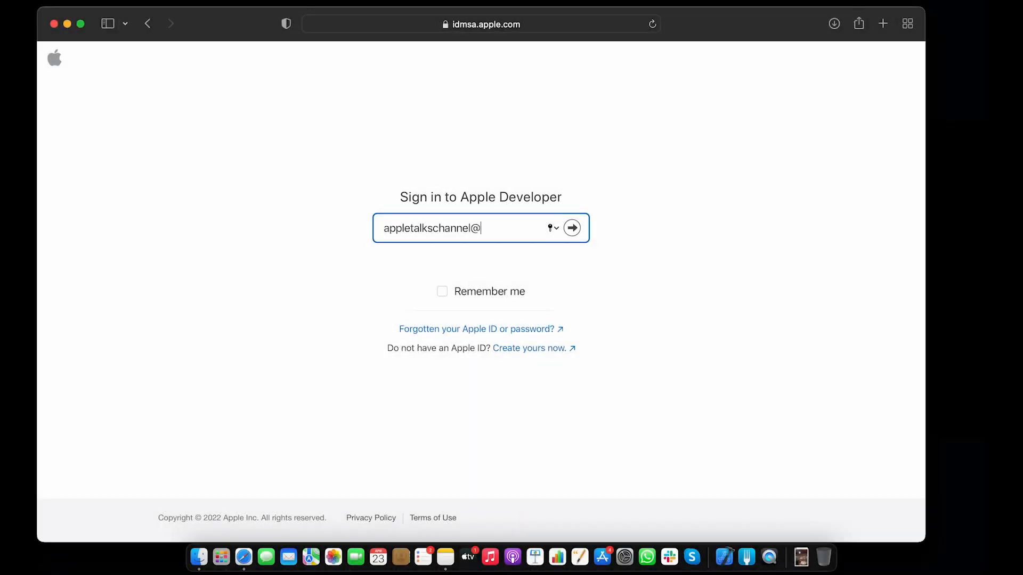
click(571, 228)
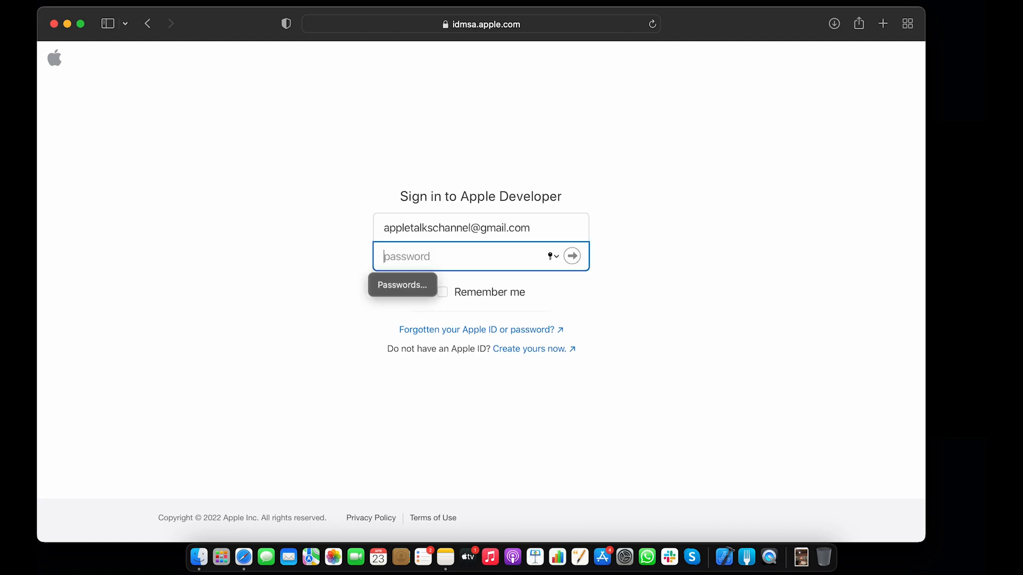
text(password)
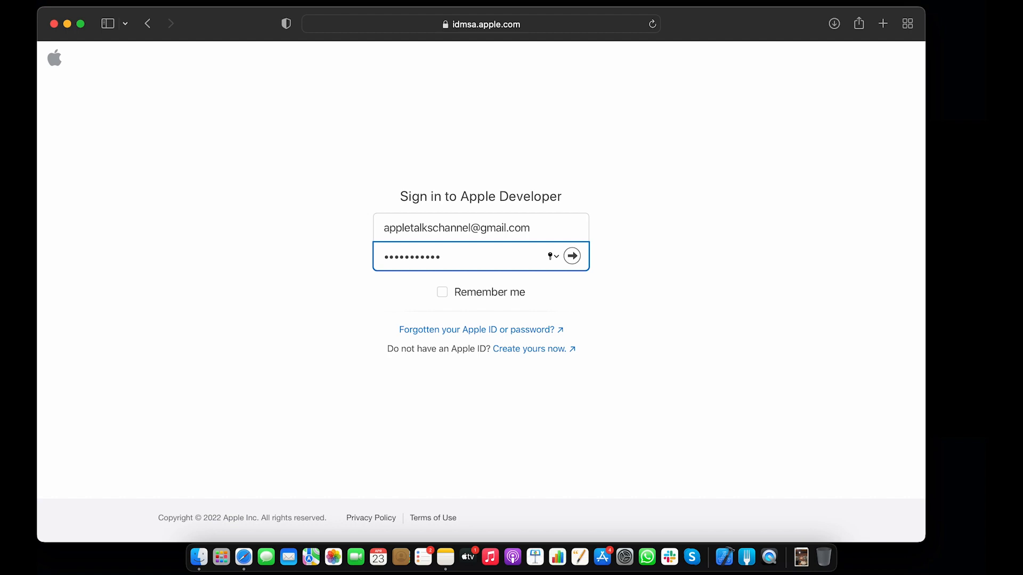
click(571, 256)
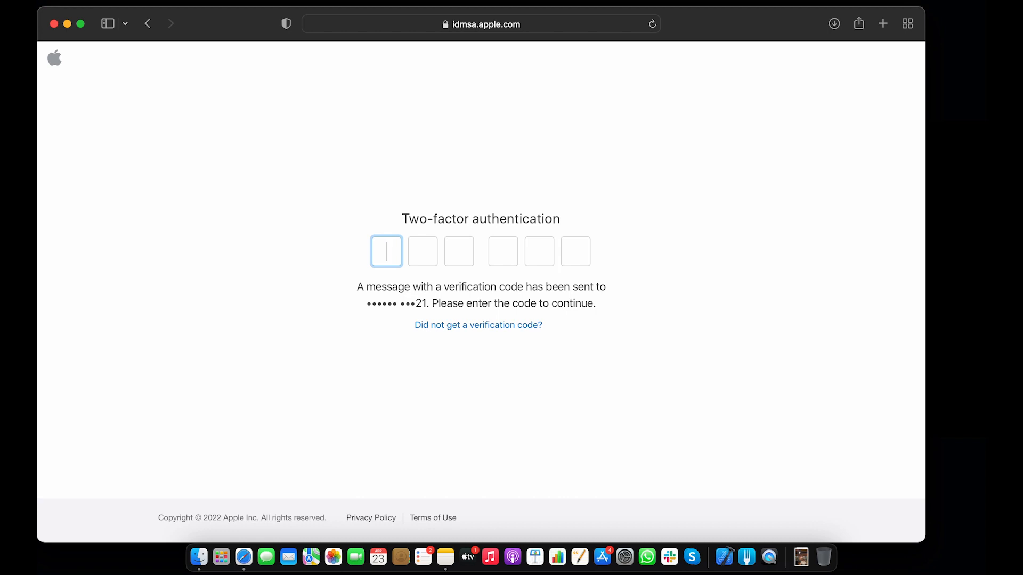
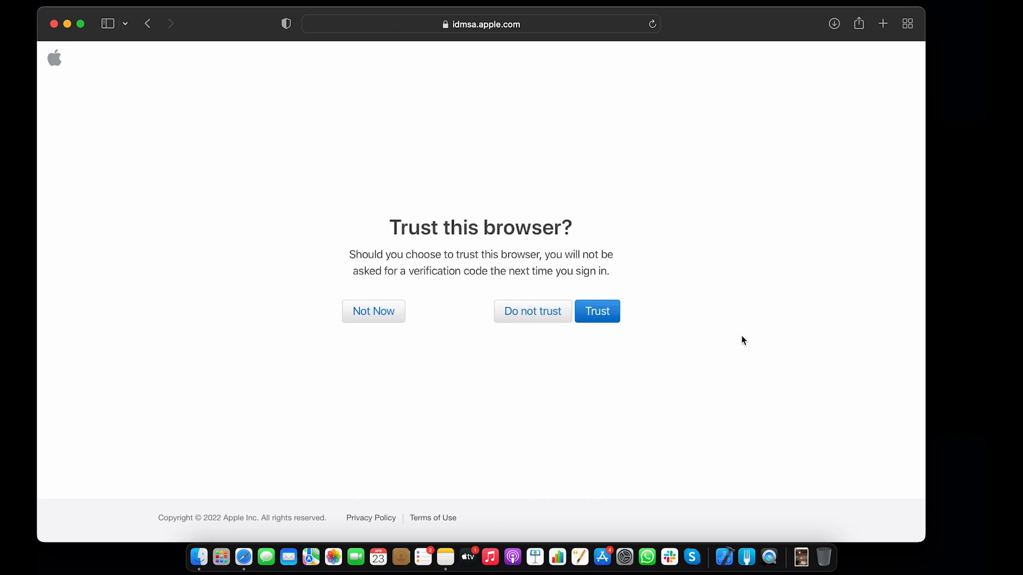
mouse_move(447, 289)
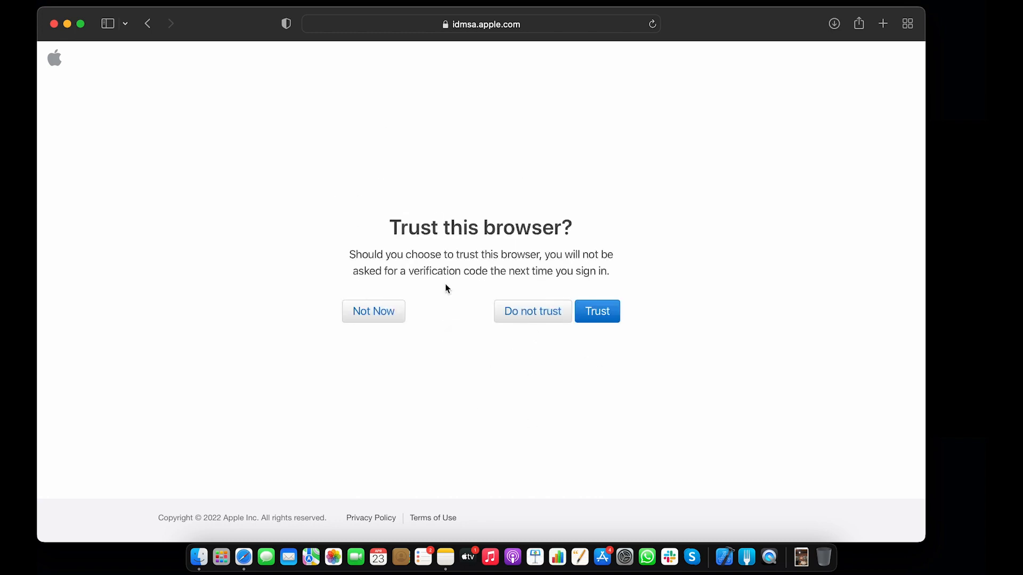
mouse_move(436, 152)
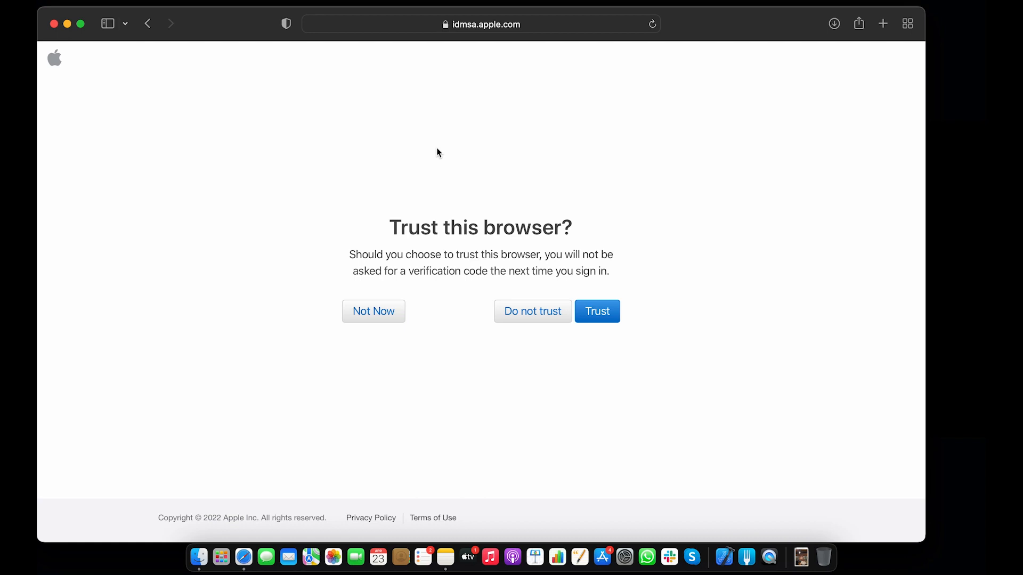
click(595, 311)
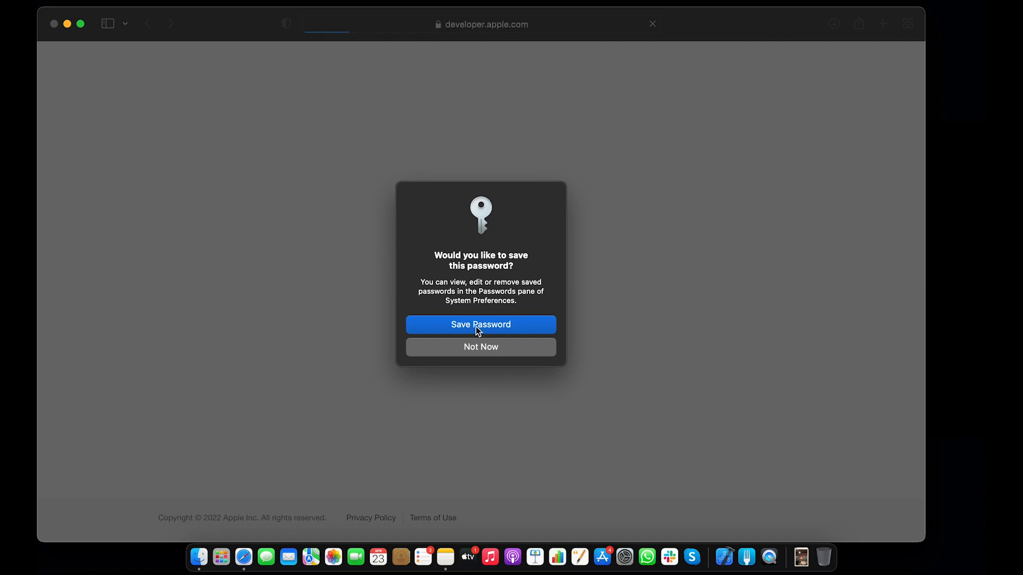
click(481, 324)
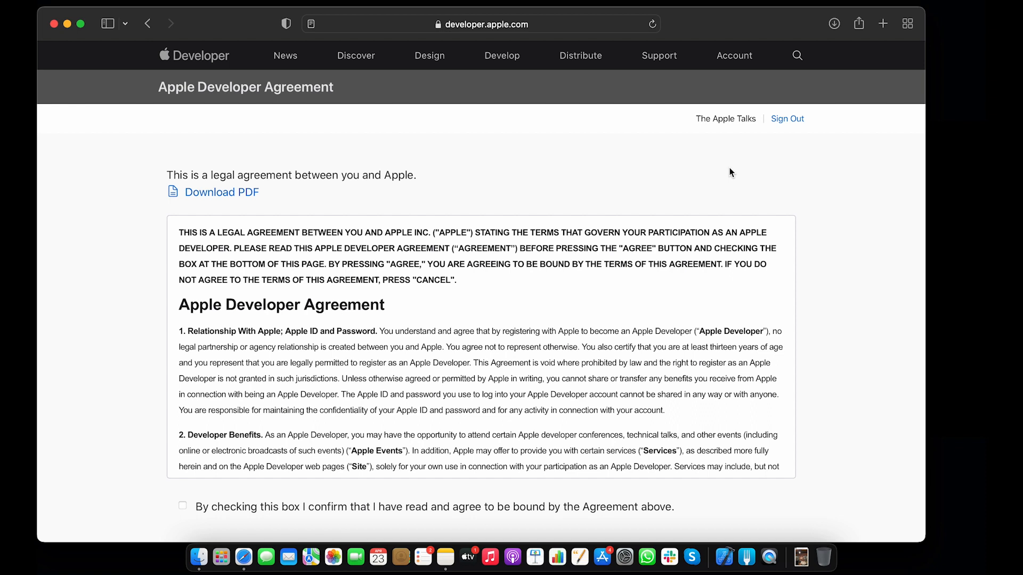
mouse_move(754, 203)
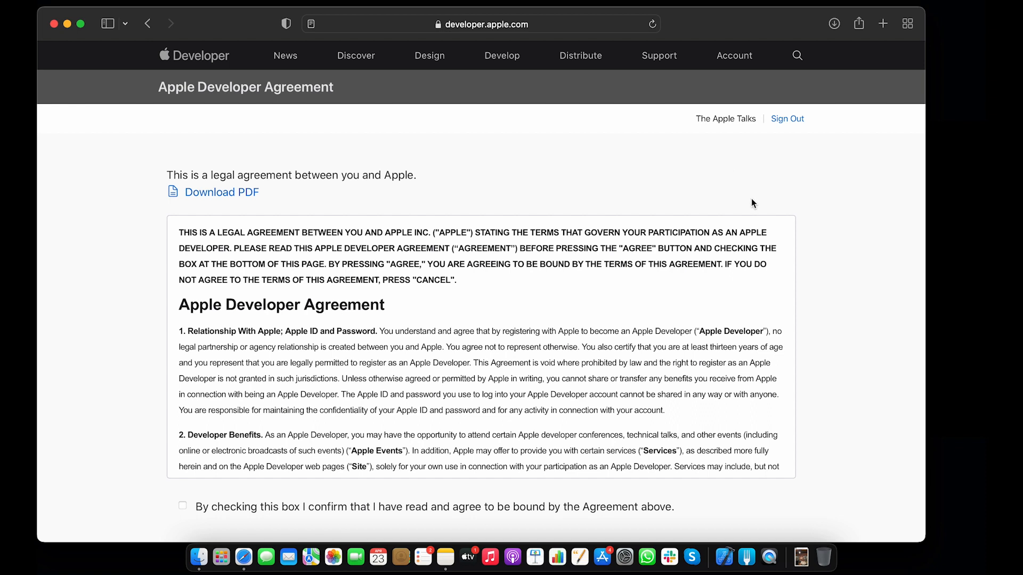
mouse_move(665, 277)
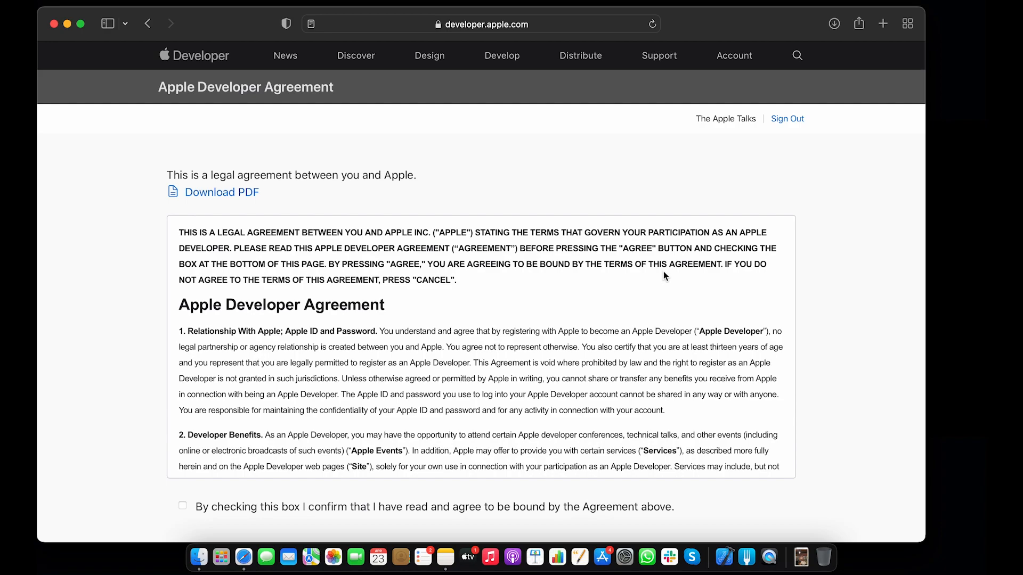
mouse_move(600, 335)
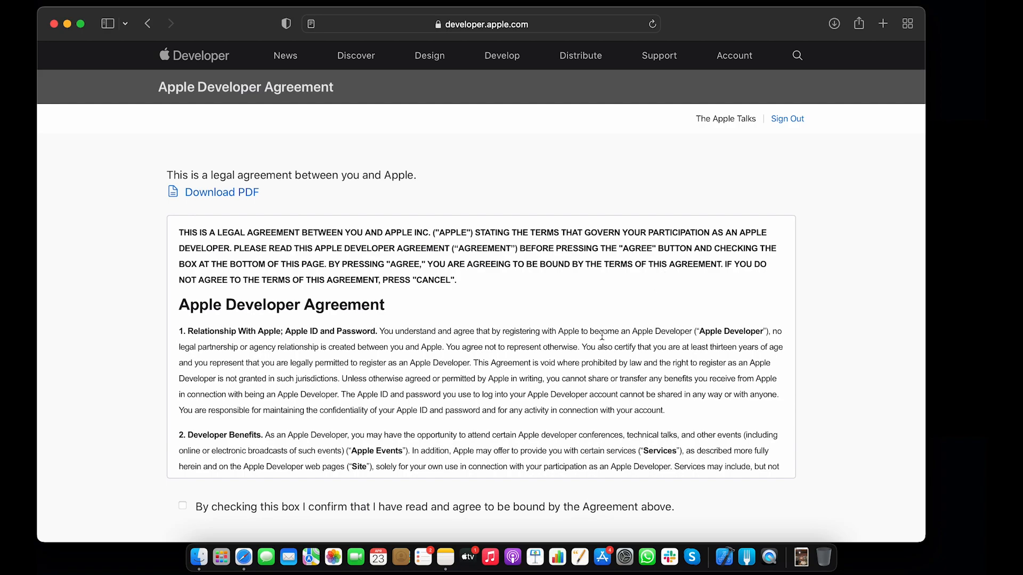
Check the Apple Developer Agreement box and uncheck developer news communications.
scroll(down, 3)
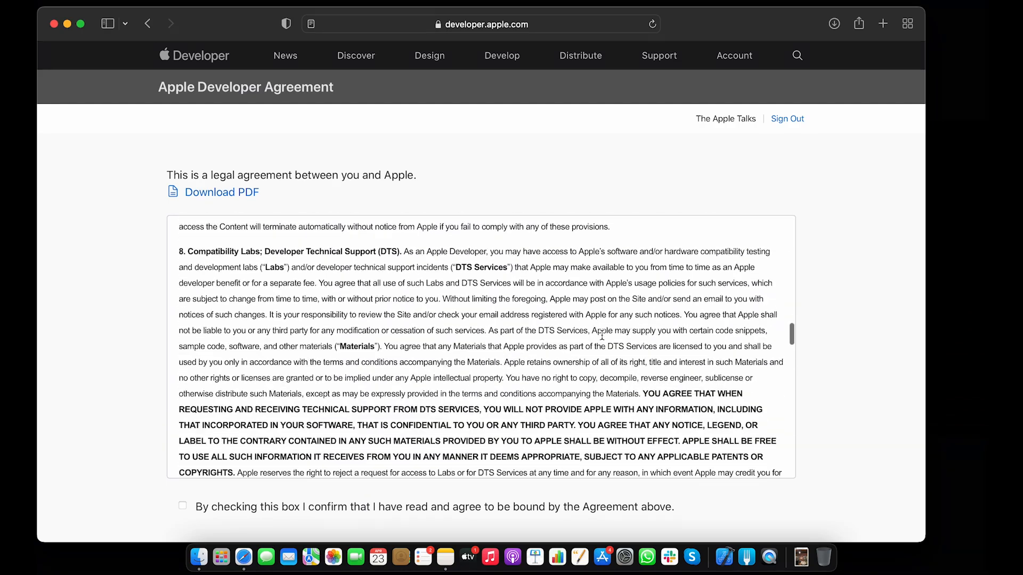
scroll(down, 3)
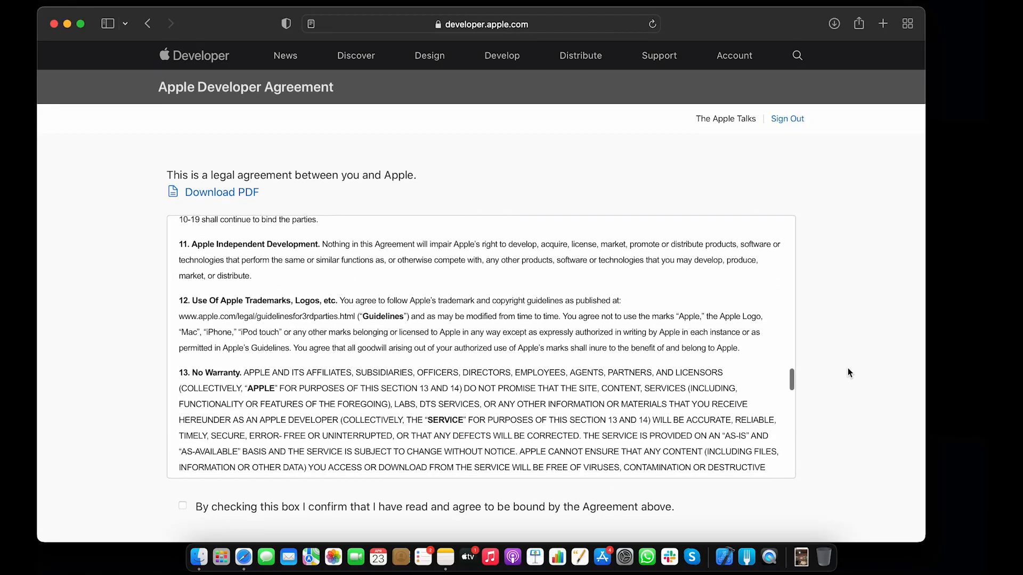
scroll(down, 3)
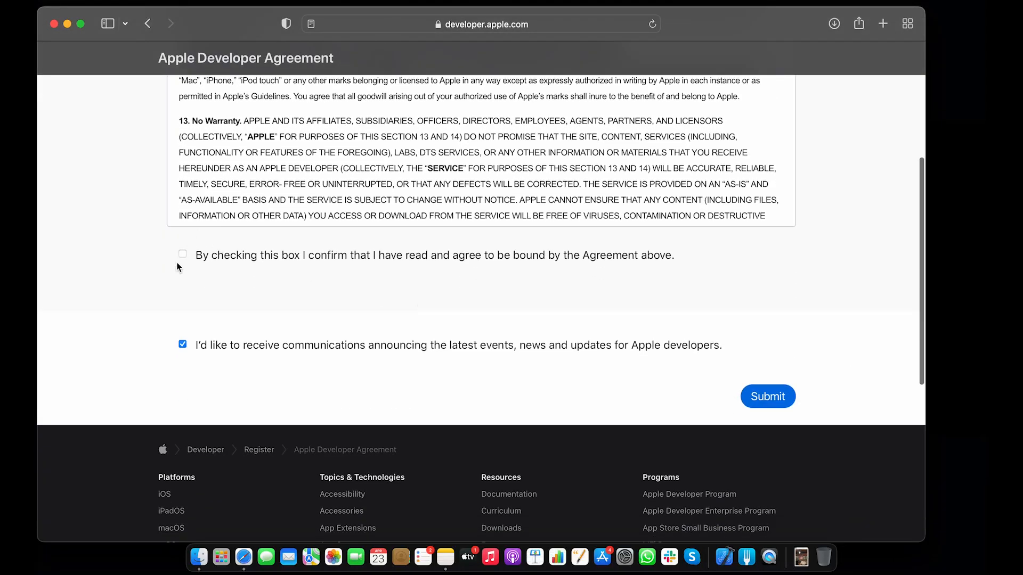
click(182, 255)
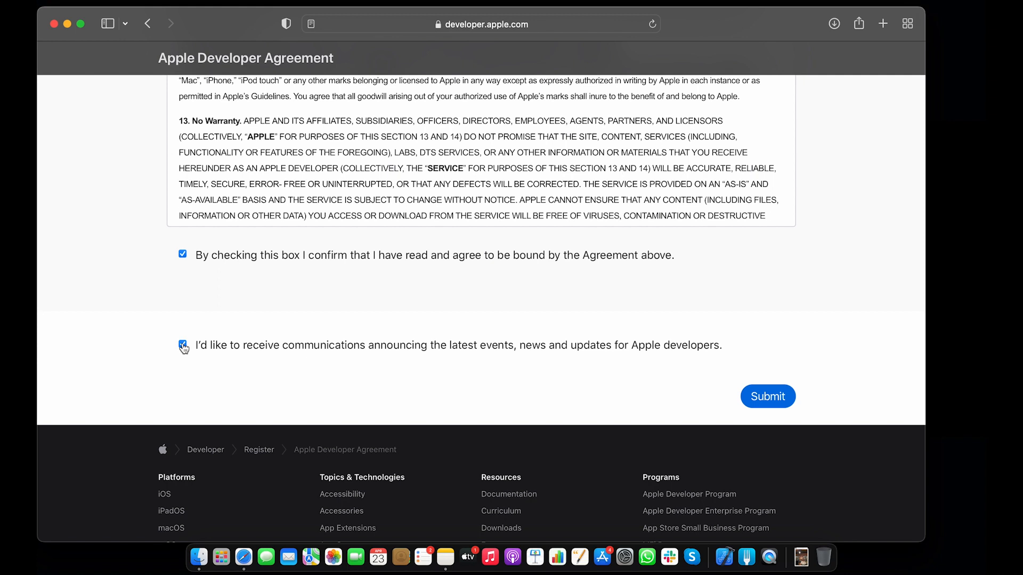
click(182, 344)
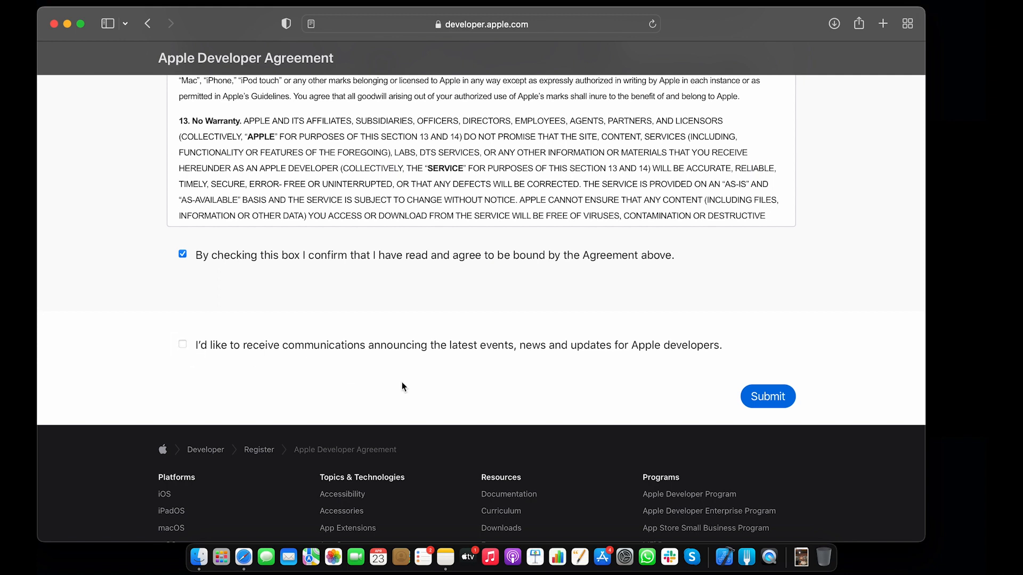
mouse_move(708, 397)
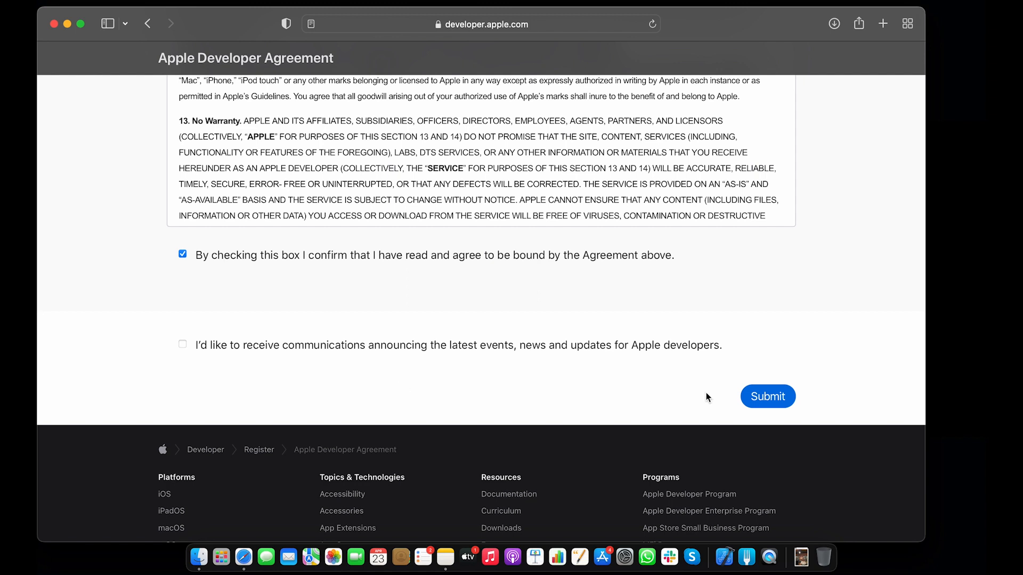
mouse_move(182, 334)
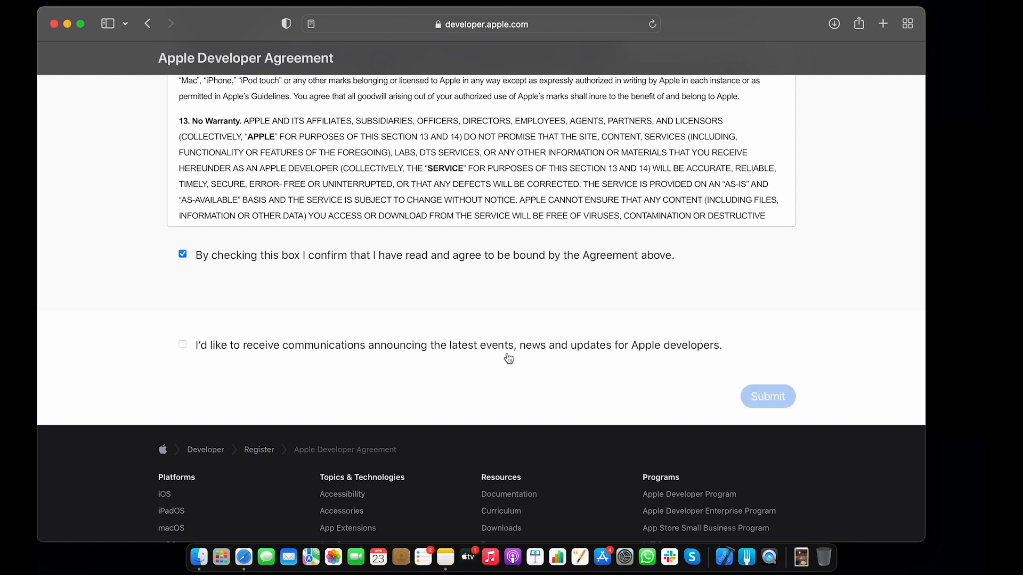
Submit the agreement so the developer Account Getting Started page loads.
click(767, 396)
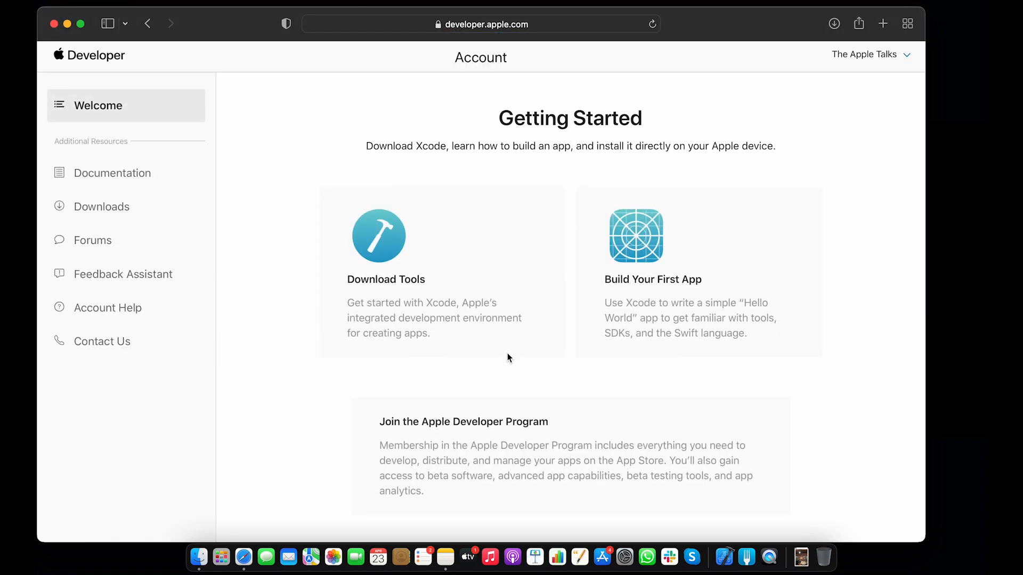
mouse_move(579, 141)
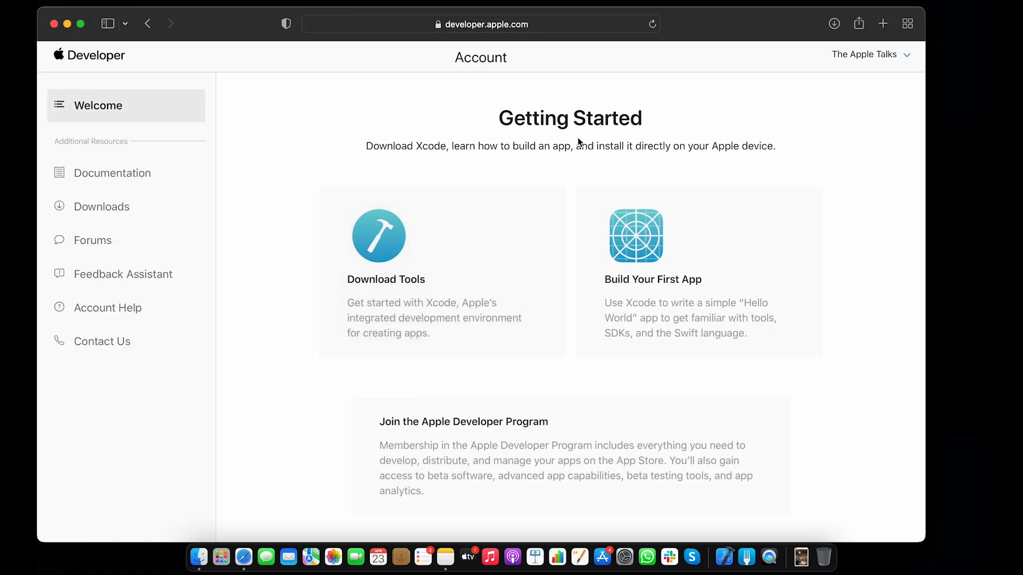
mouse_move(575, 182)
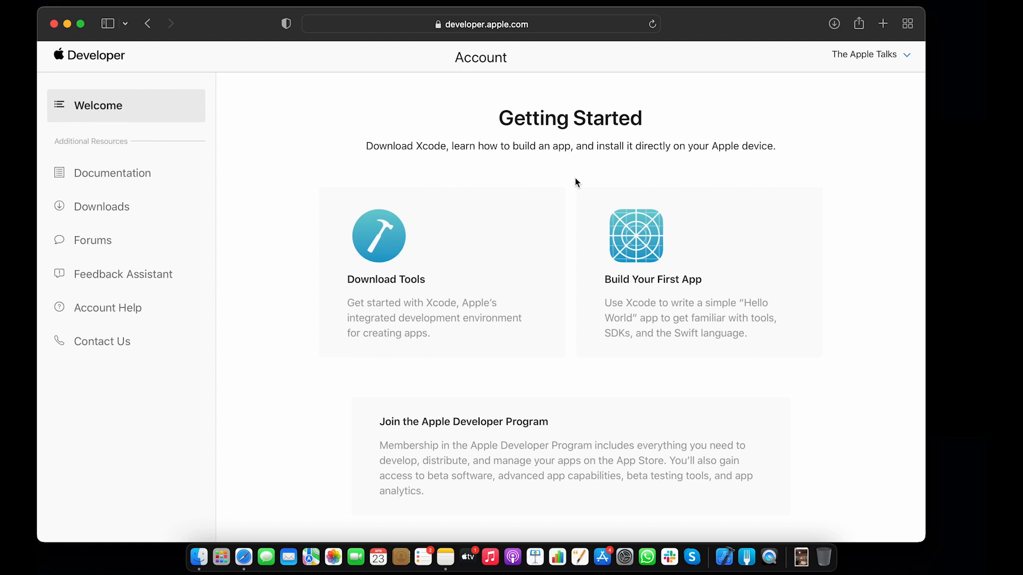
mouse_move(565, 97)
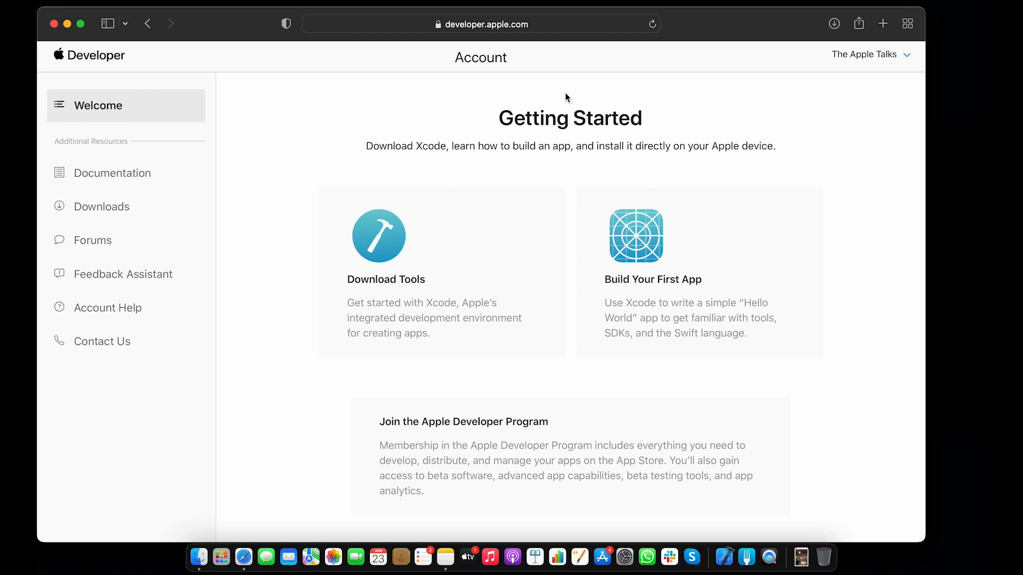
mouse_move(879, 46)
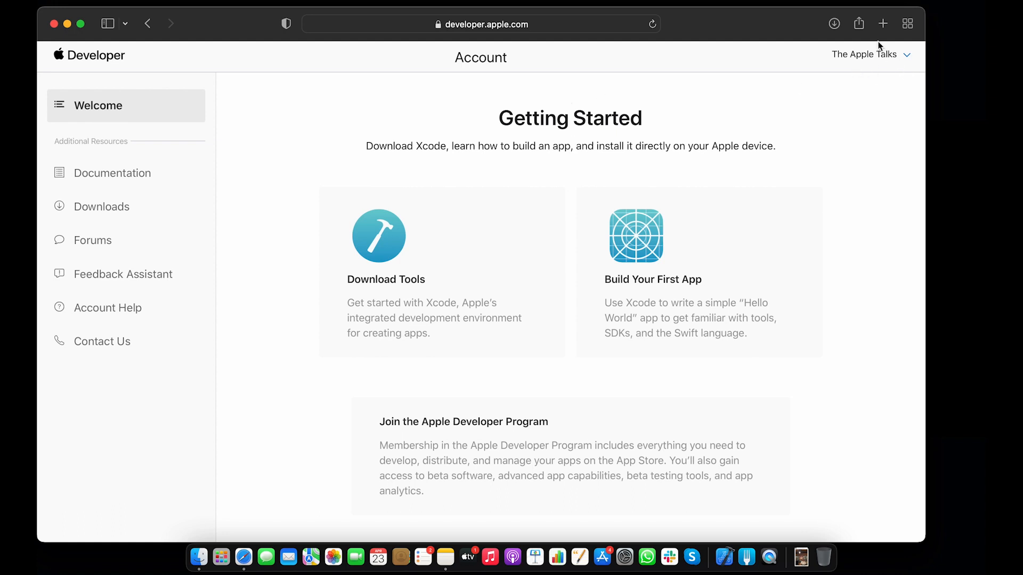
click(871, 55)
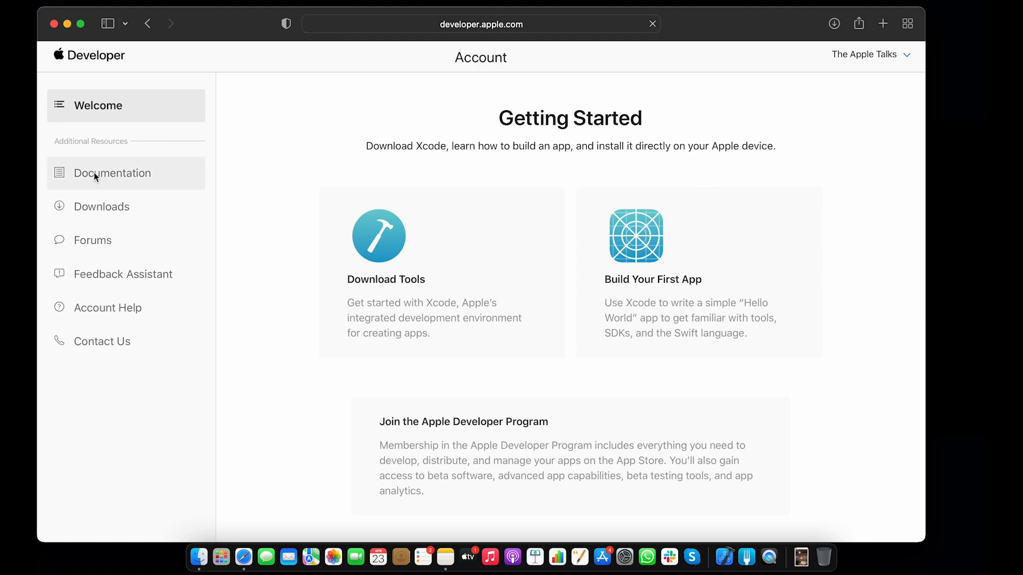
click(111, 173)
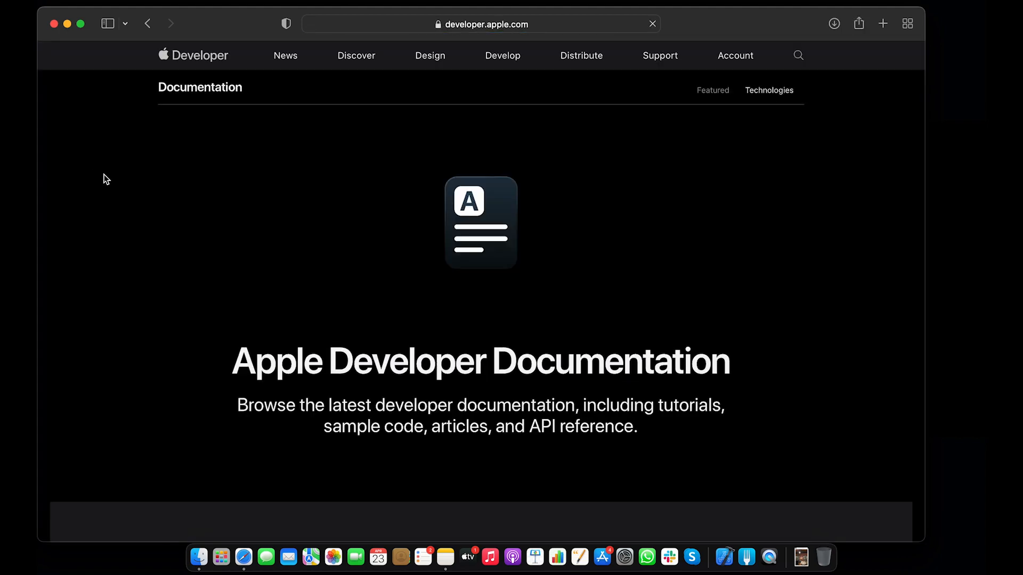
scroll(down, 3)
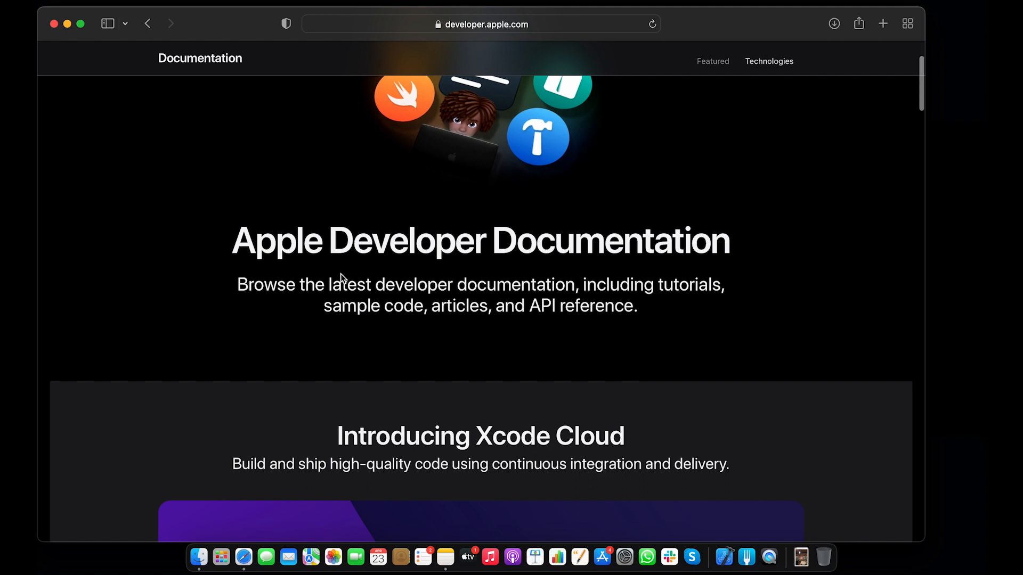
scroll(down, 3)
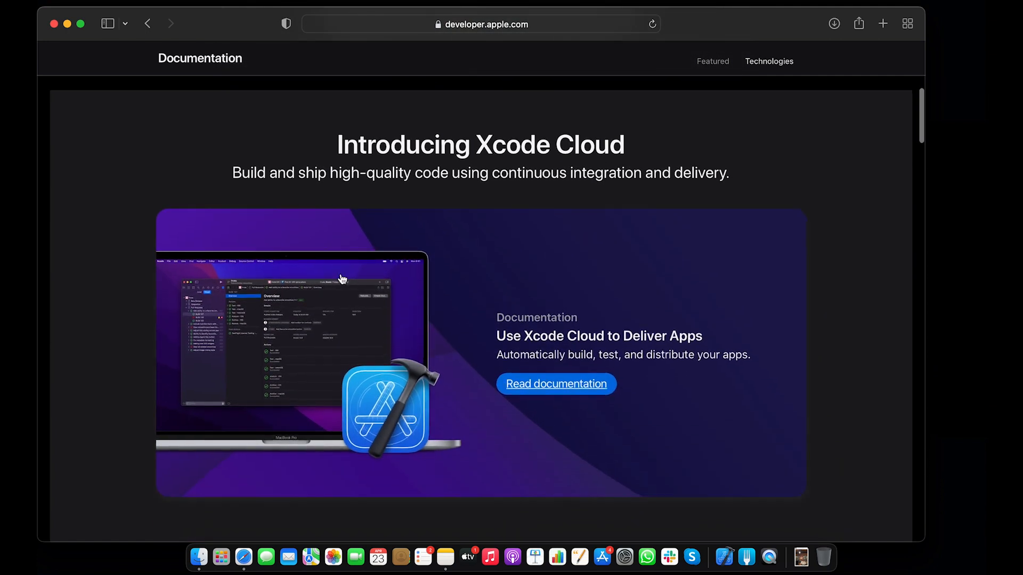
mouse_move(333, 154)
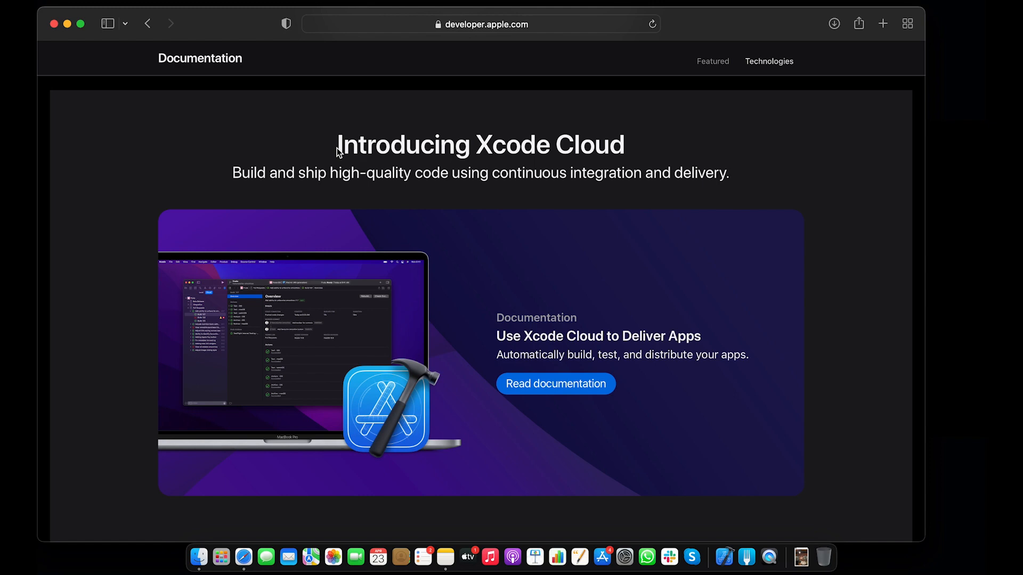
scroll(down, 3)
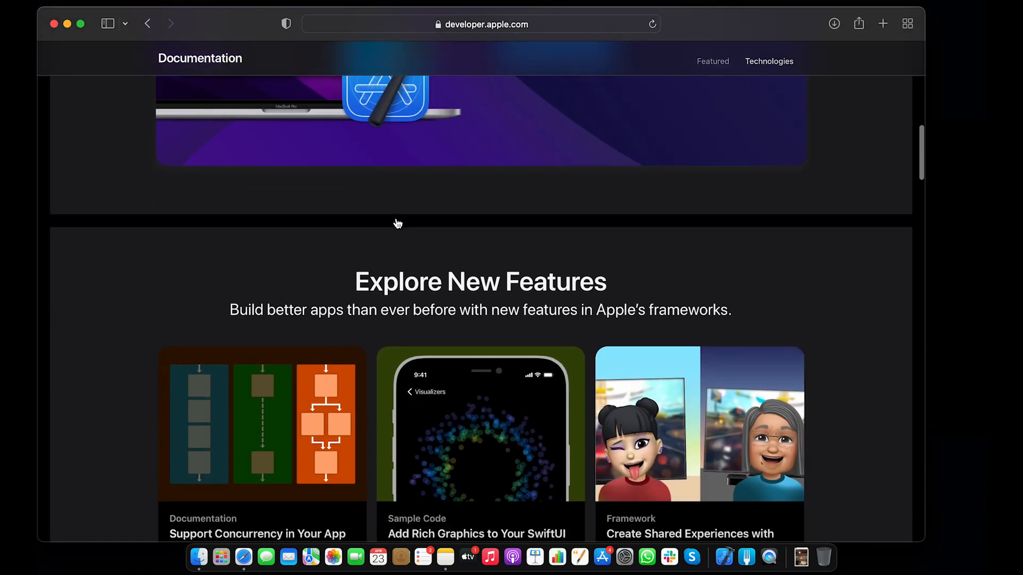
scroll(down, 3)
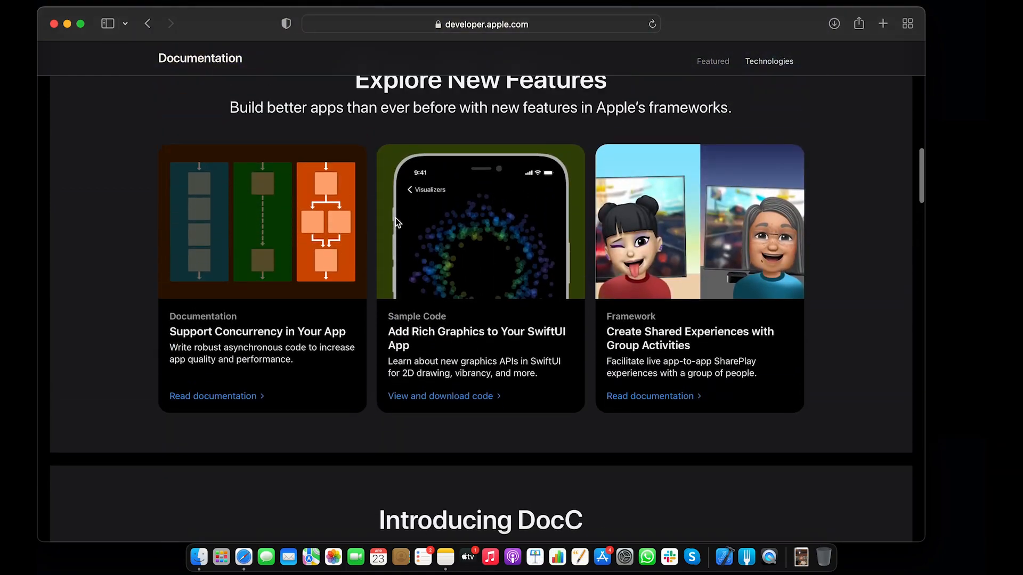
scroll(down, 3)
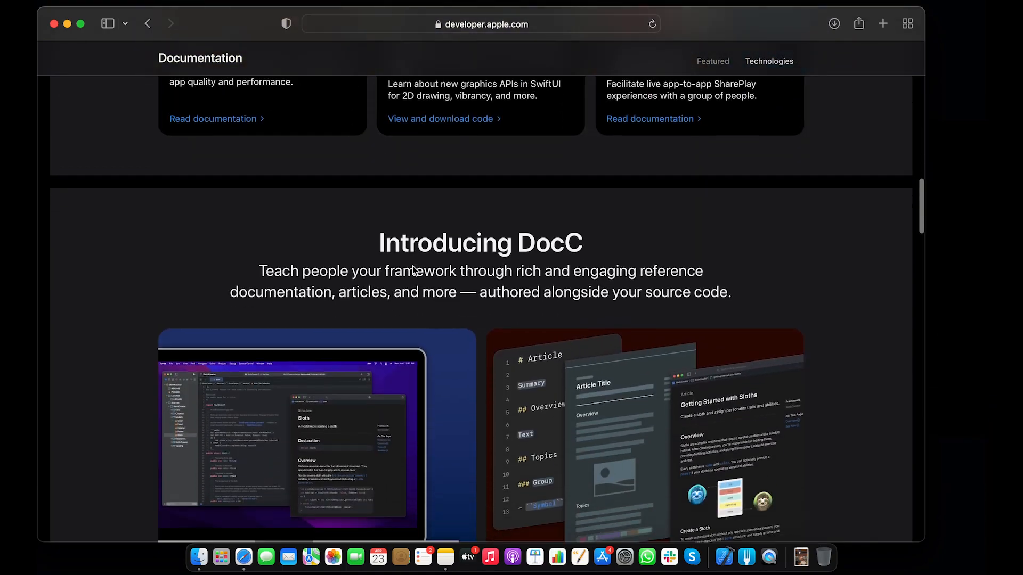
scroll(down, 3)
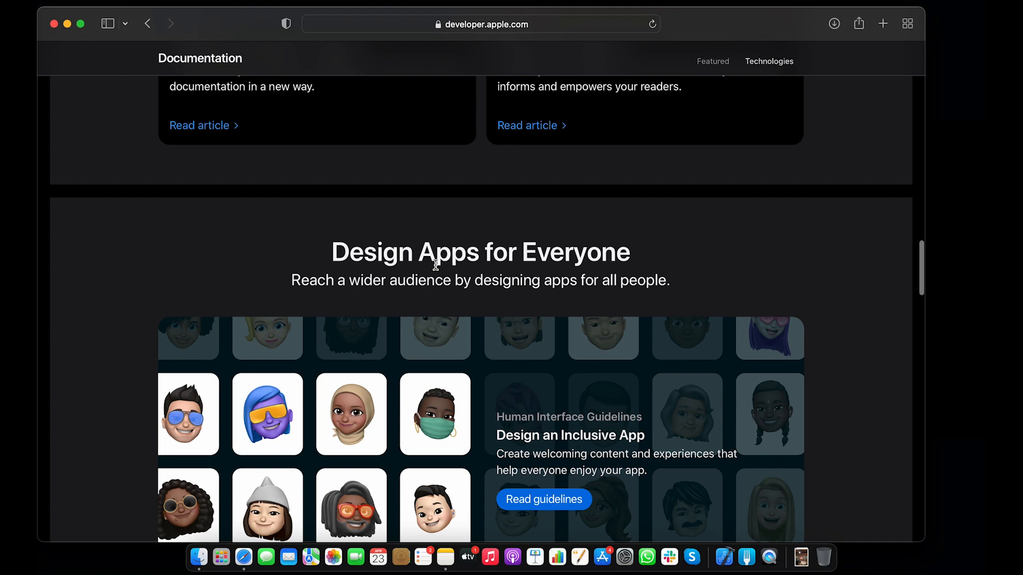
click(147, 24)
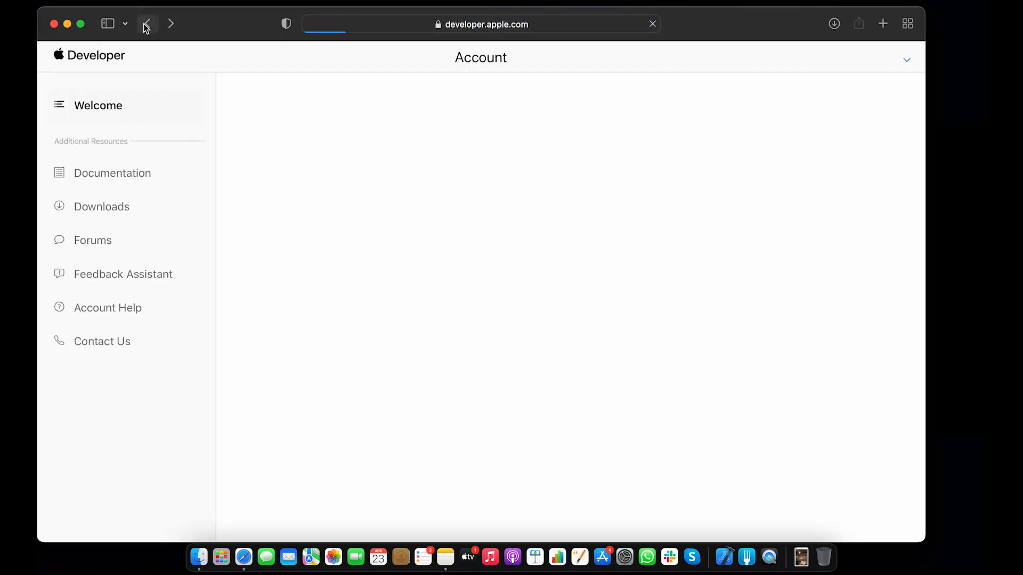
Glance at the Beta Software Downloads page and return to the Account welcome page.
click(147, 24)
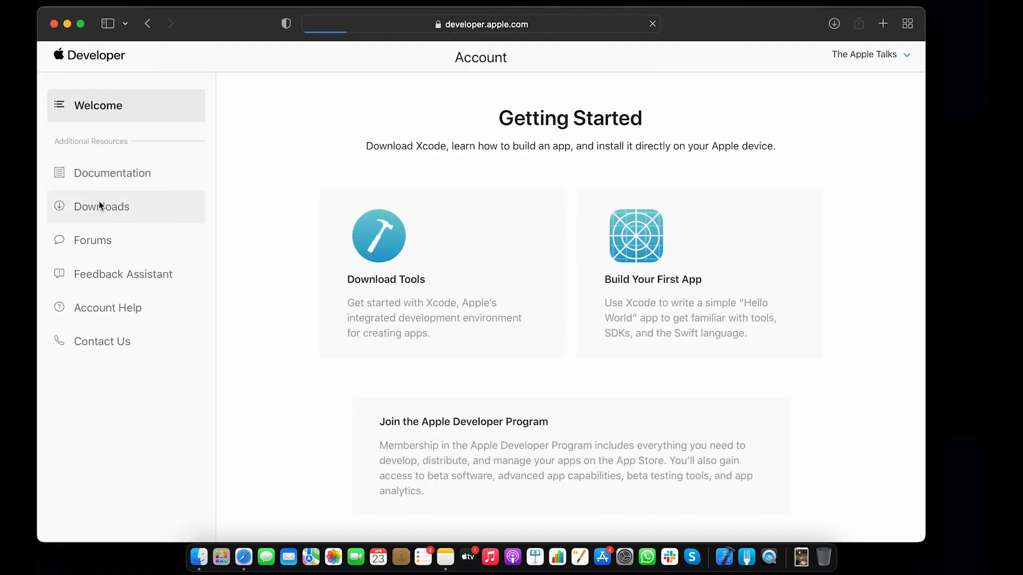
click(102, 205)
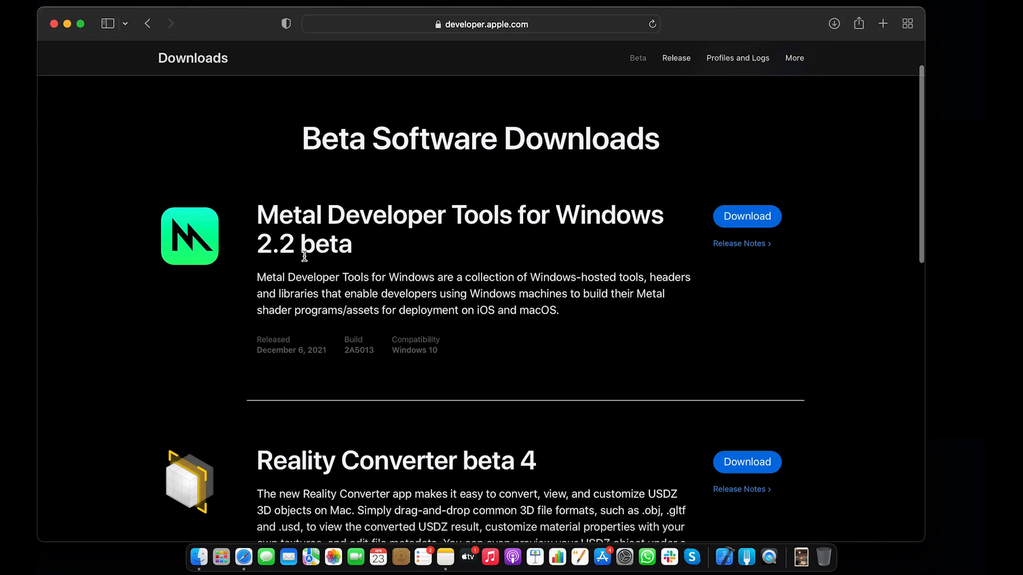
scroll(down, 3)
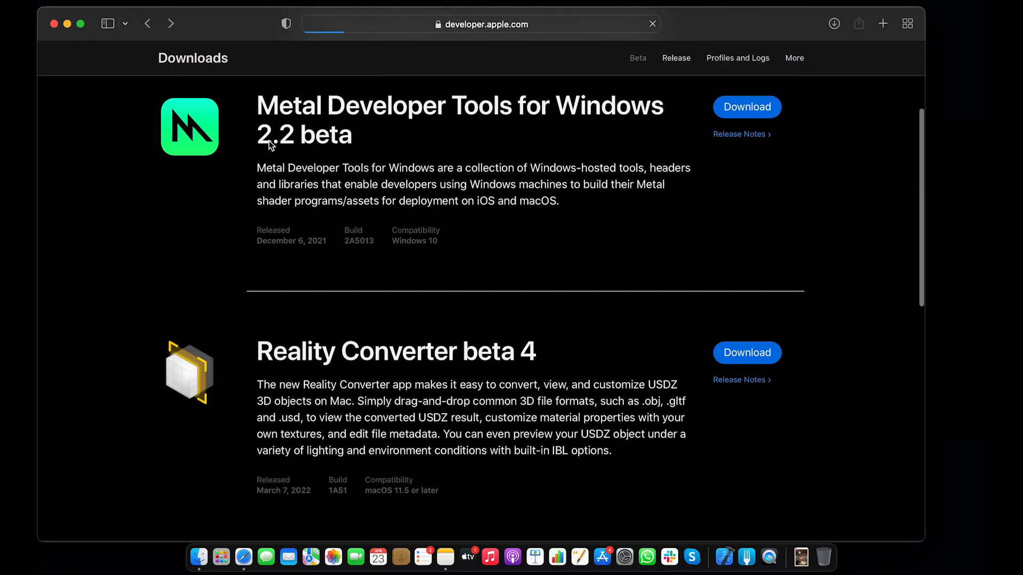
click(170, 24)
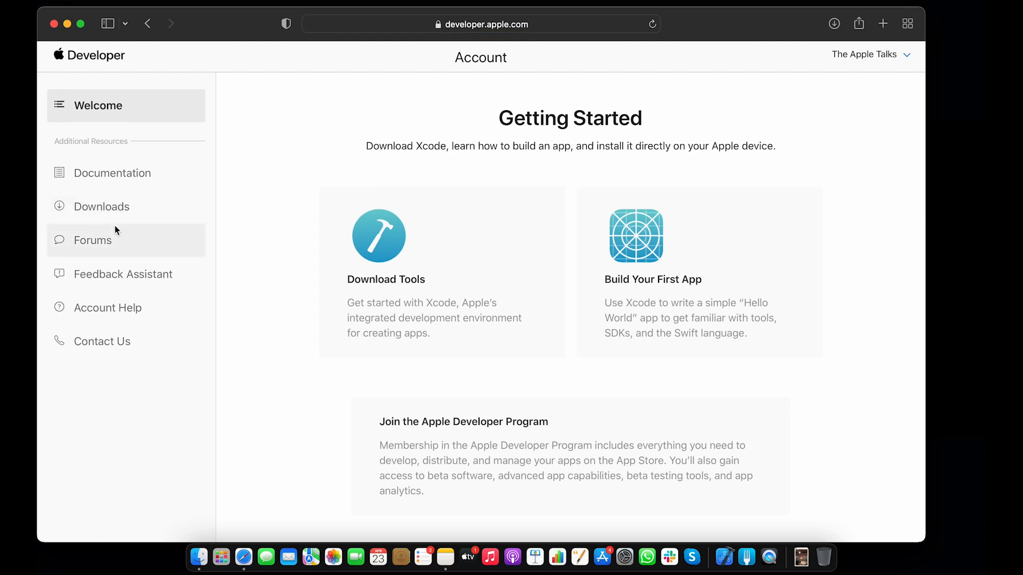
Browse recent Developer Forums posts, then go back to the account's Forums intro and welcome page.
click(94, 240)
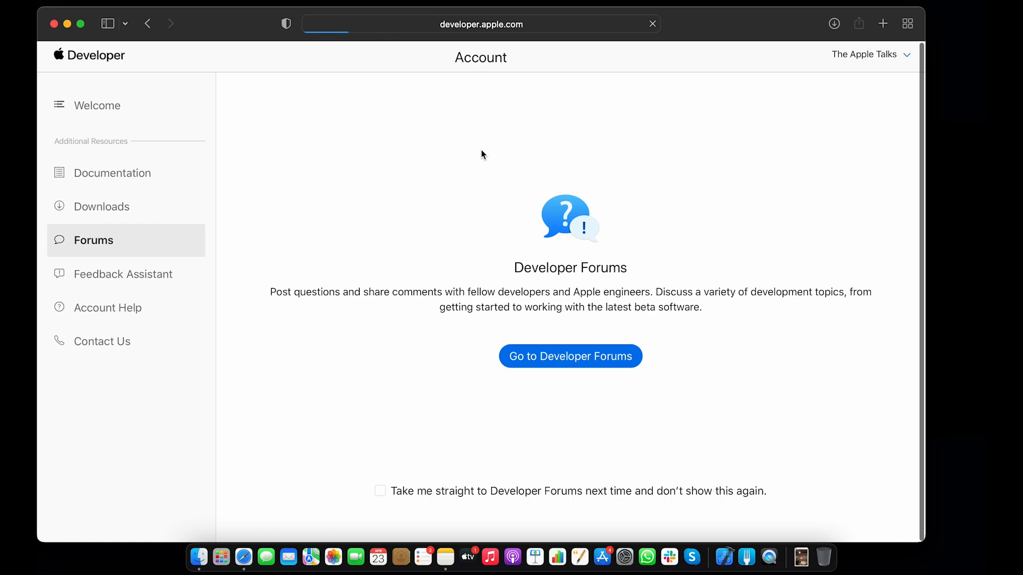
click(569, 355)
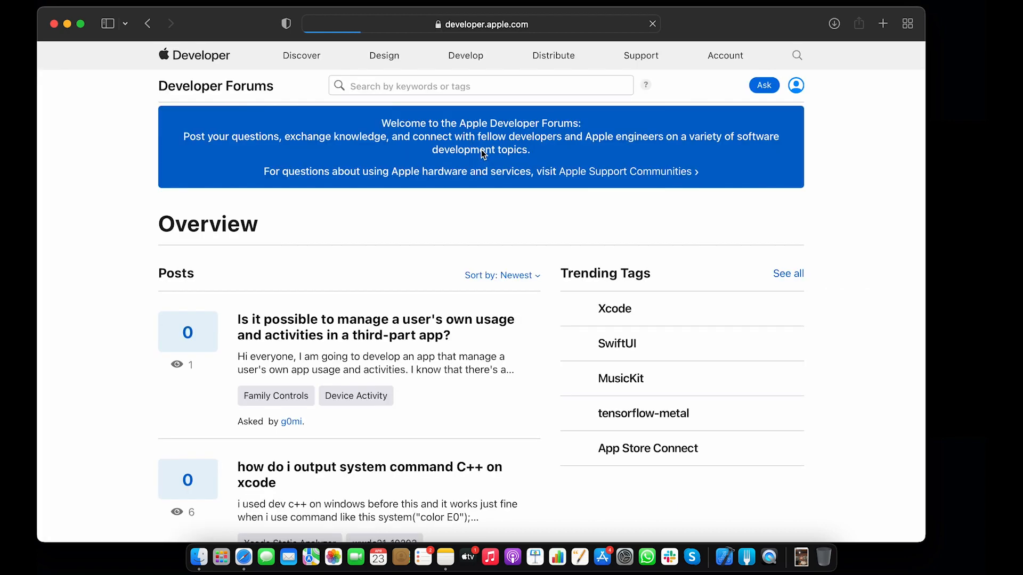
scroll(down, 3)
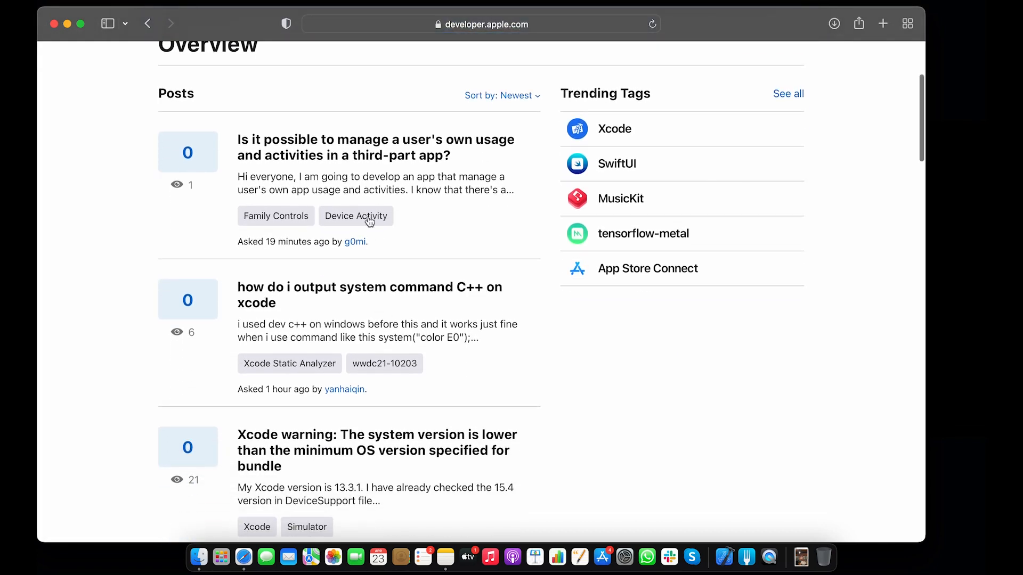
mouse_move(376, 234)
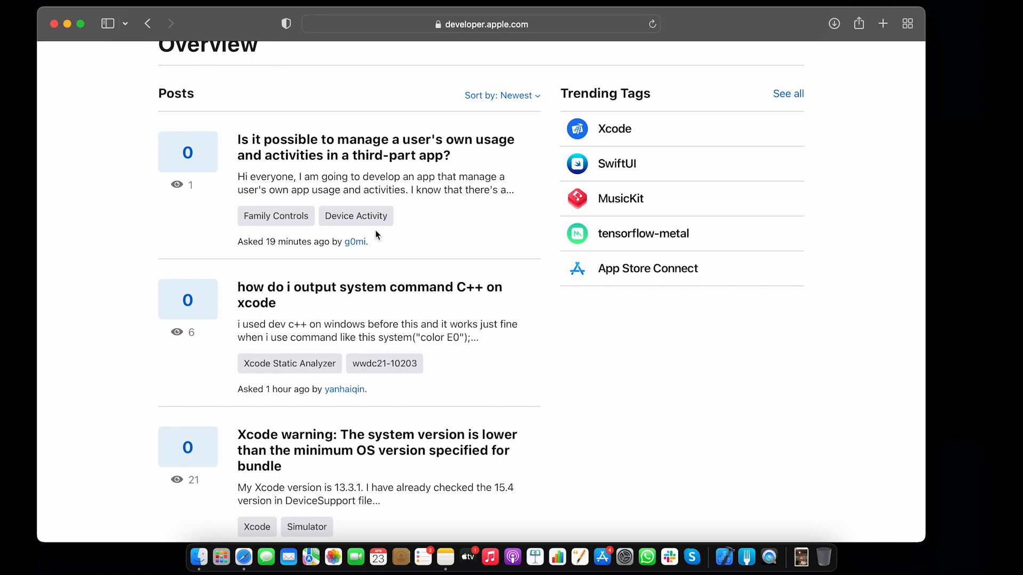
mouse_move(229, 14)
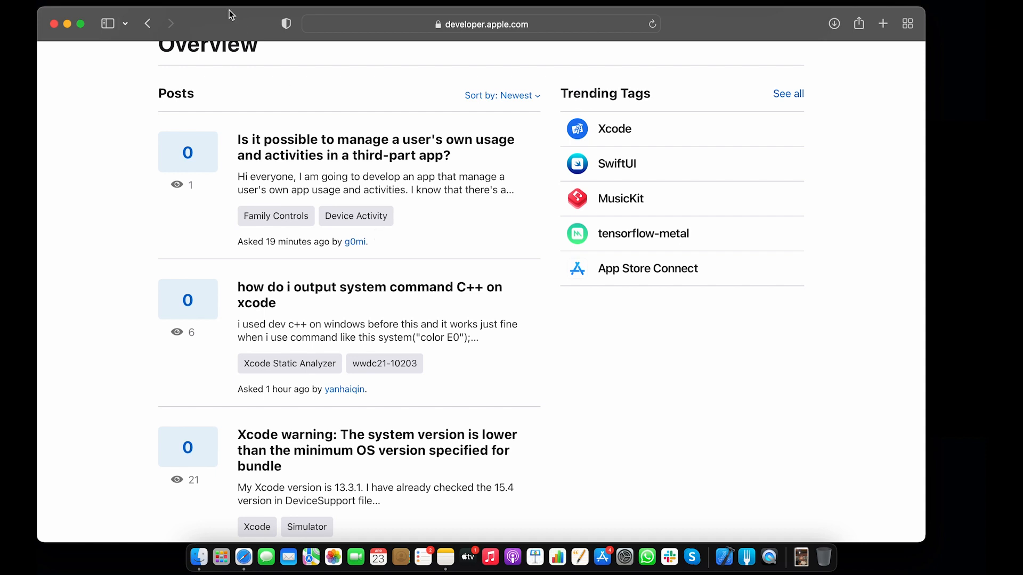
click(149, 23)
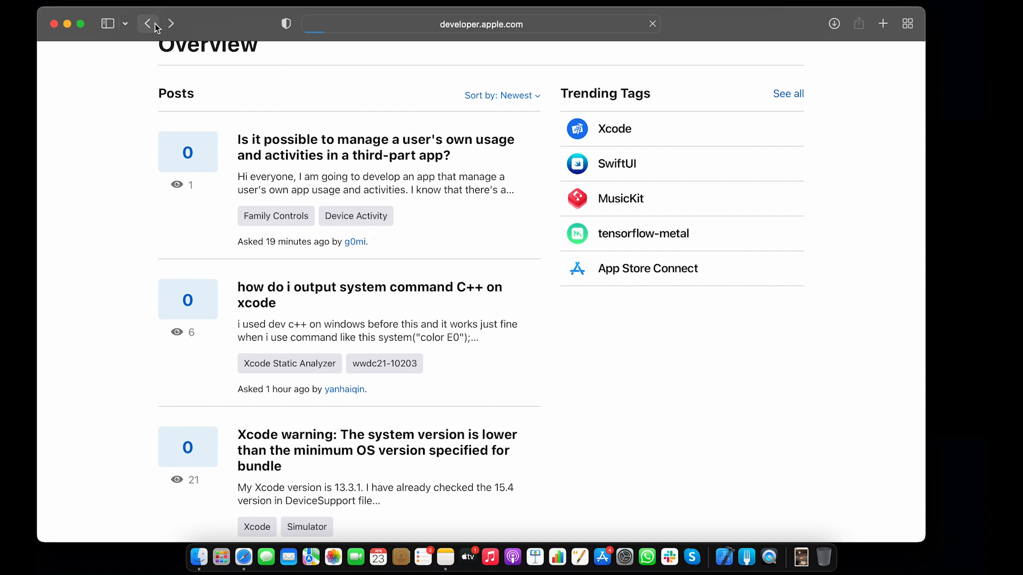
click(148, 24)
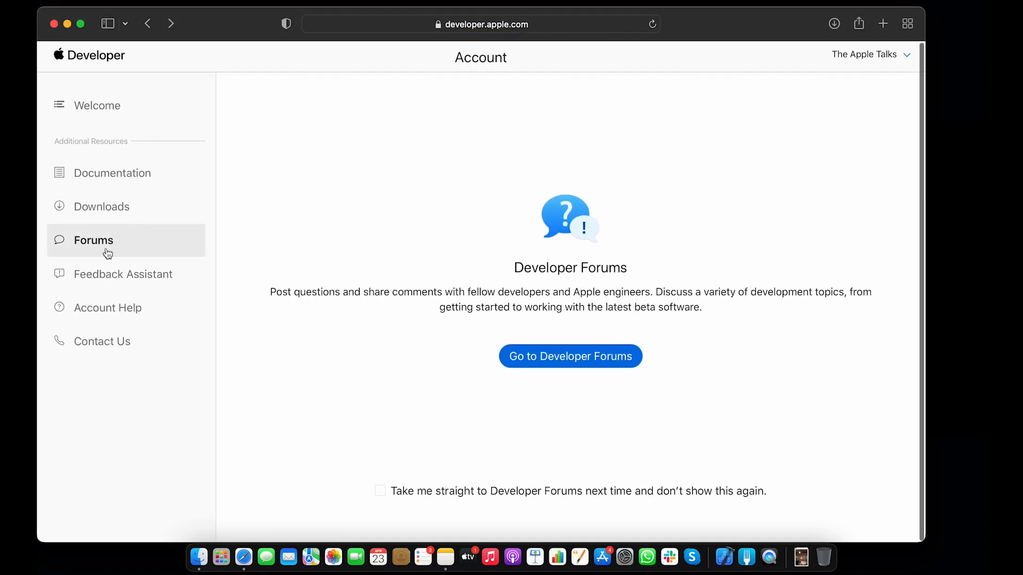
mouse_move(108, 307)
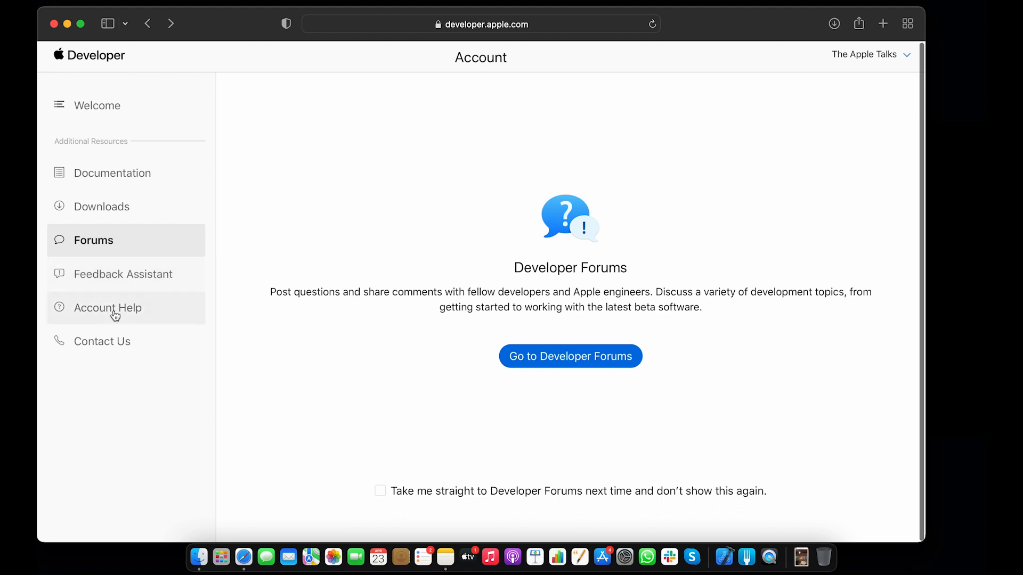
click(98, 105)
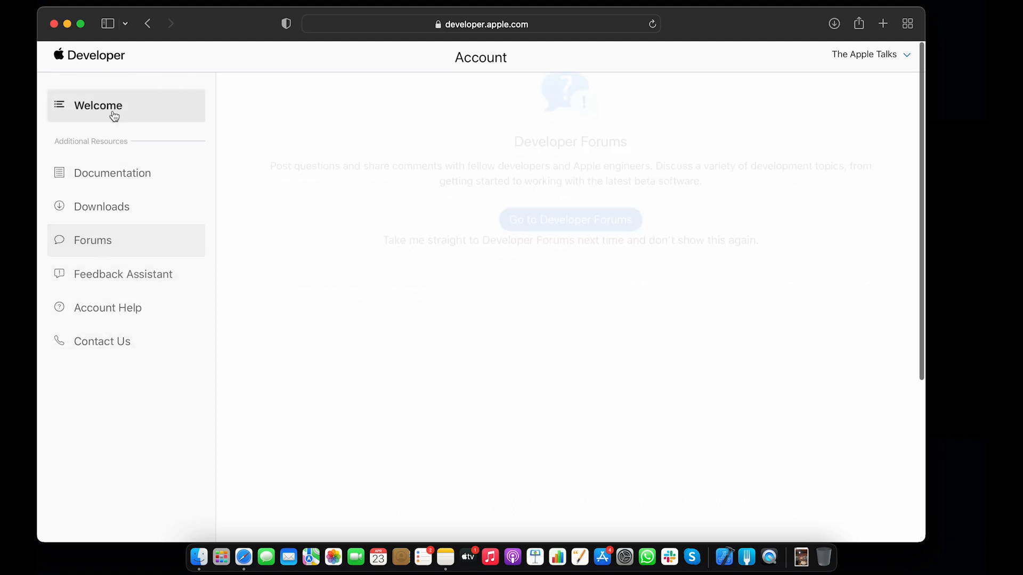
Revisit the Beta Software Downloads page, then go back to Getting Started.
click(98, 105)
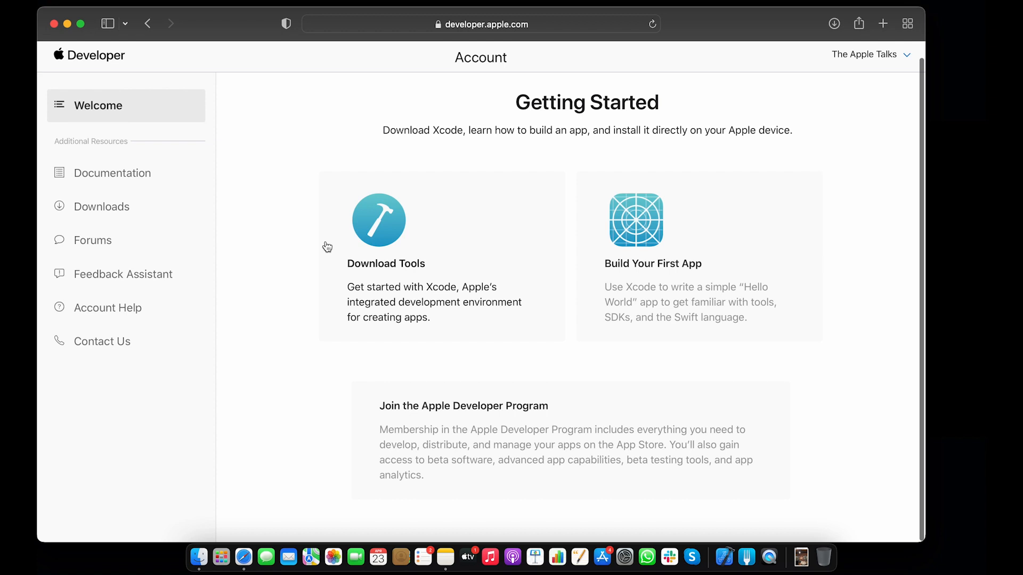
mouse_move(416, 274)
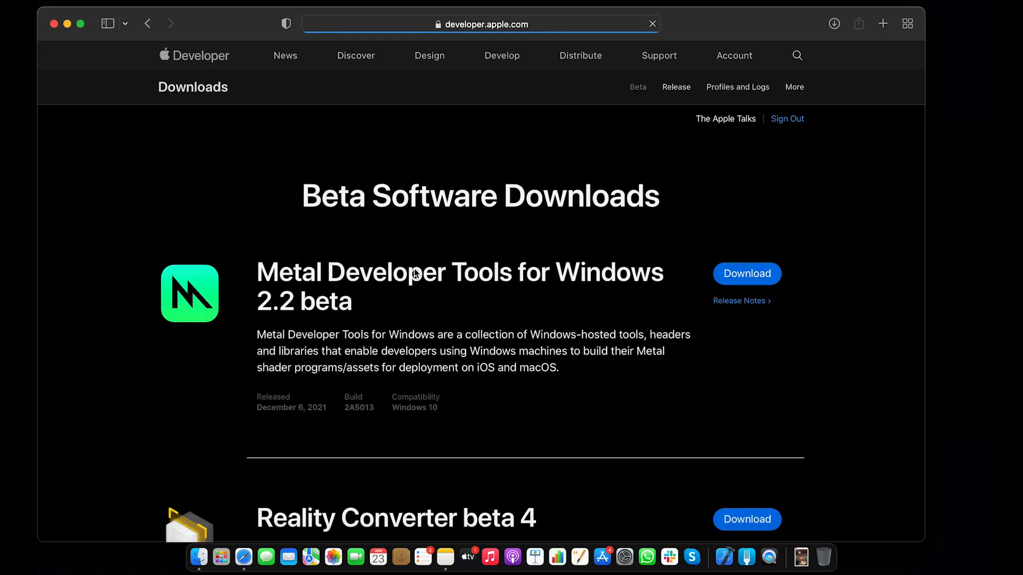
scroll(down, 3)
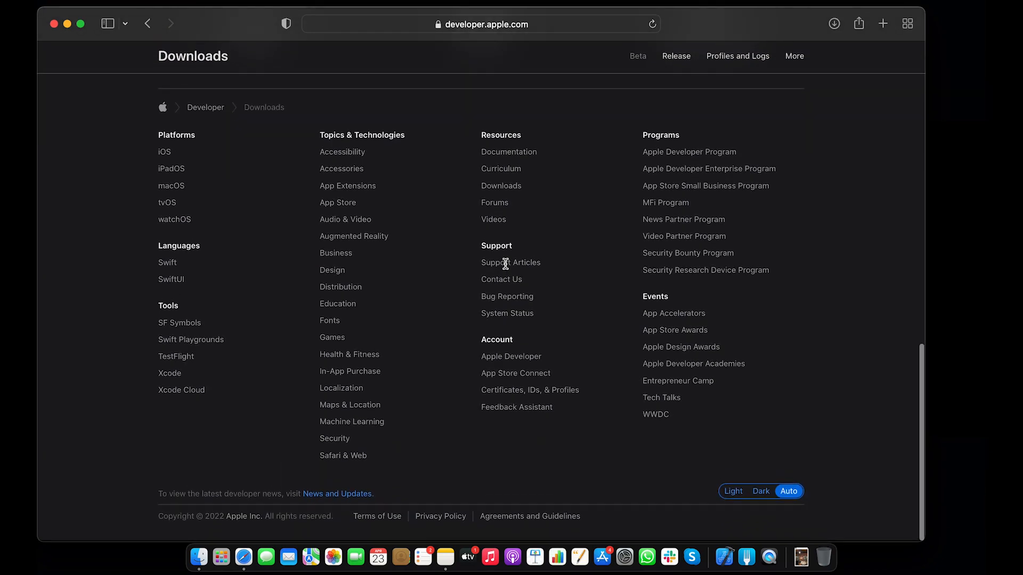
click(151, 25)
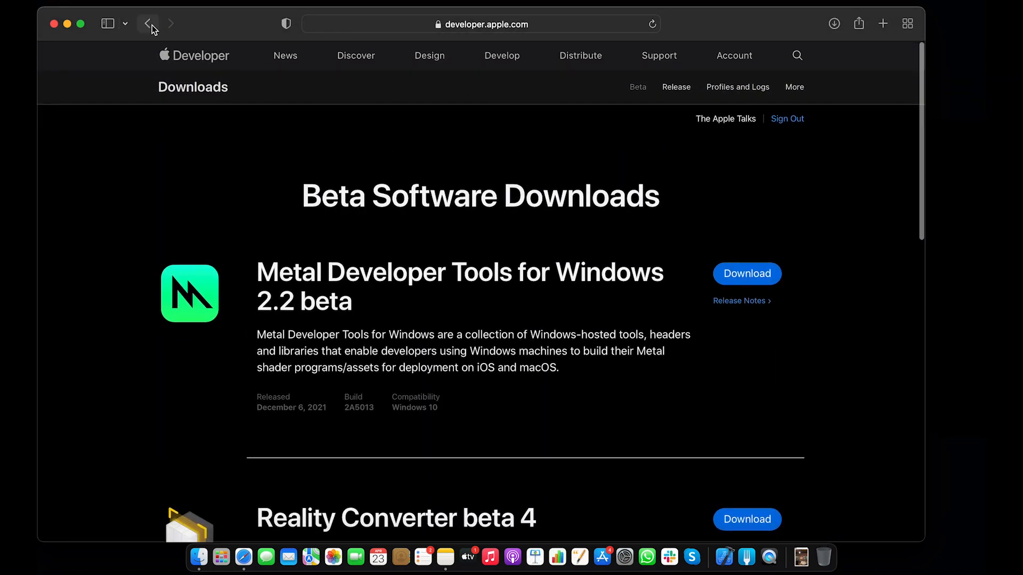
click(148, 25)
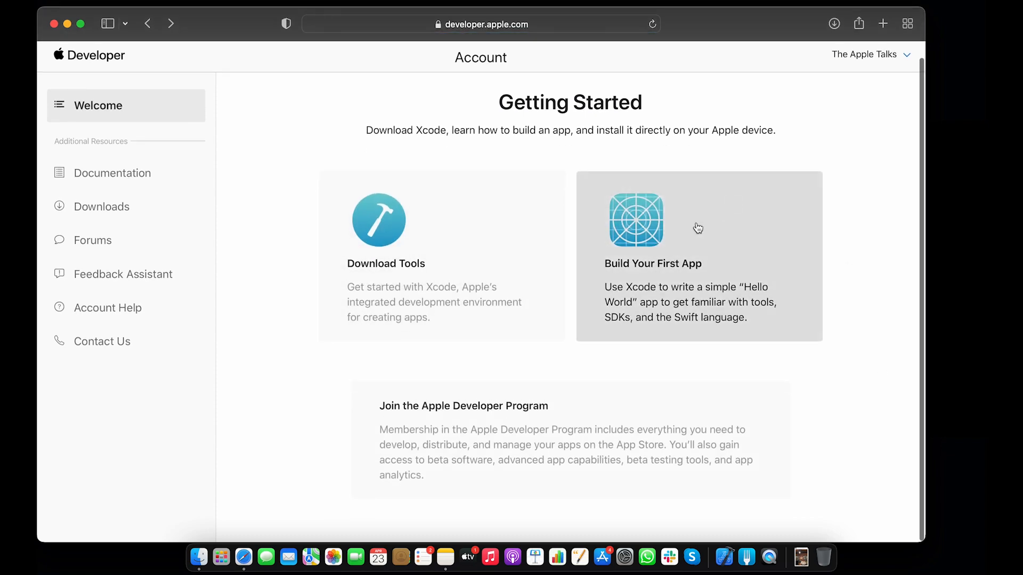
click(112, 172)
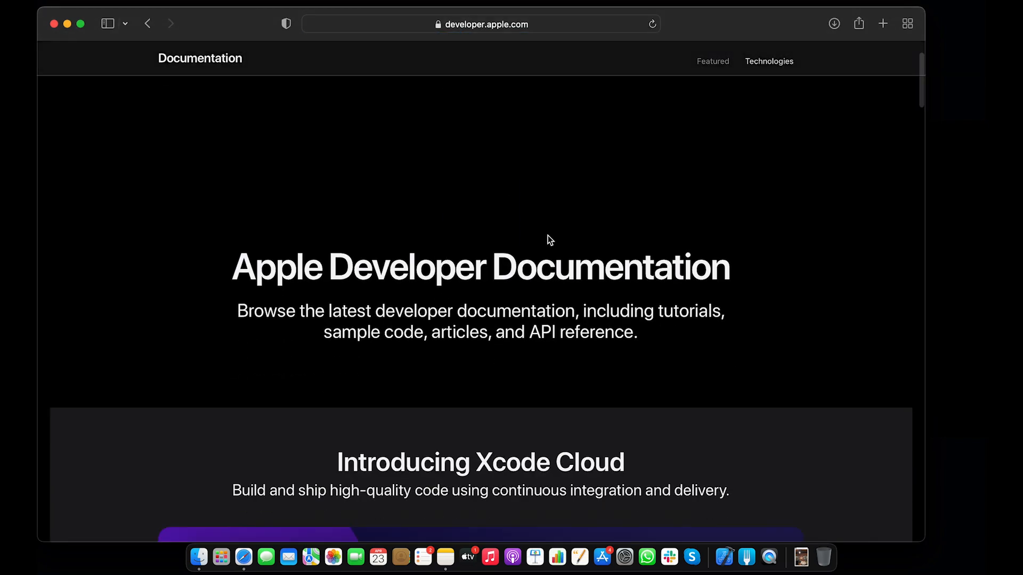
scroll(down, 3)
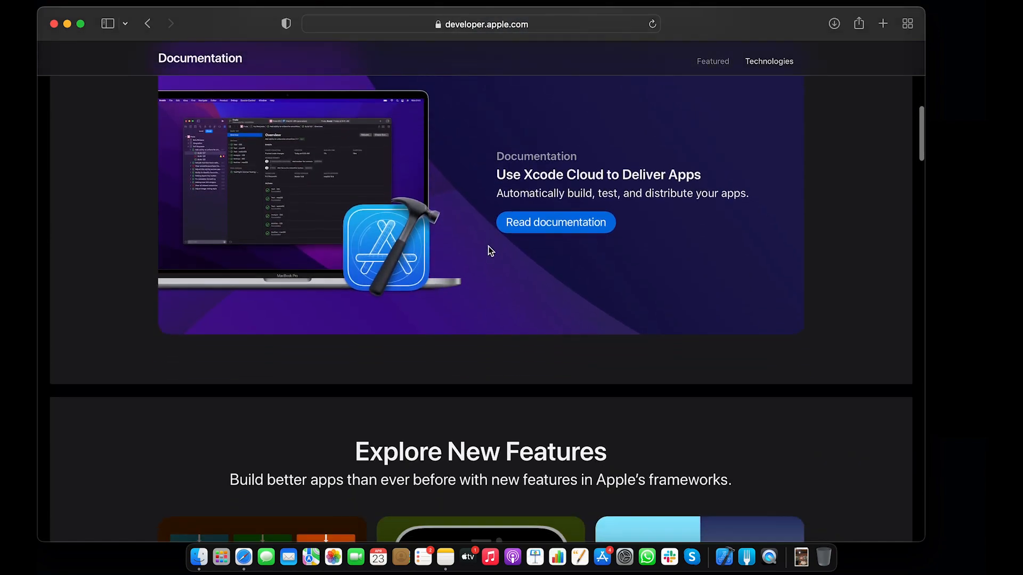
scroll(down, 3)
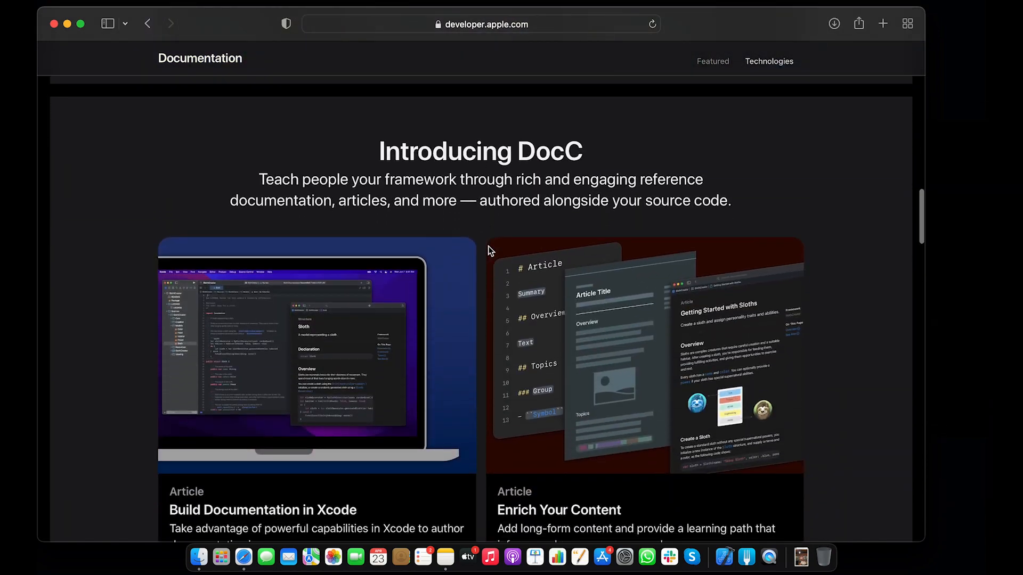
scroll(up, 3)
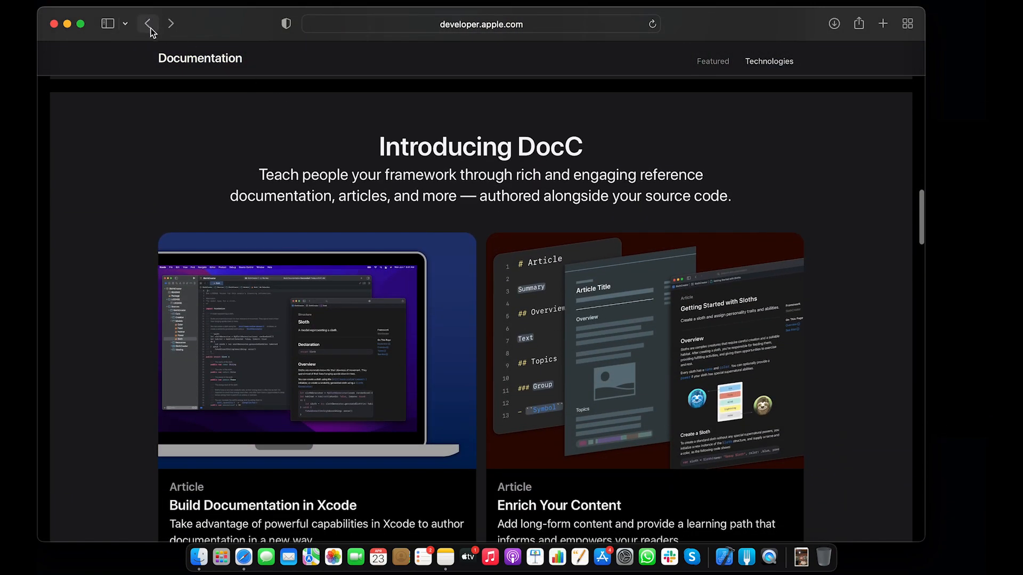
click(148, 24)
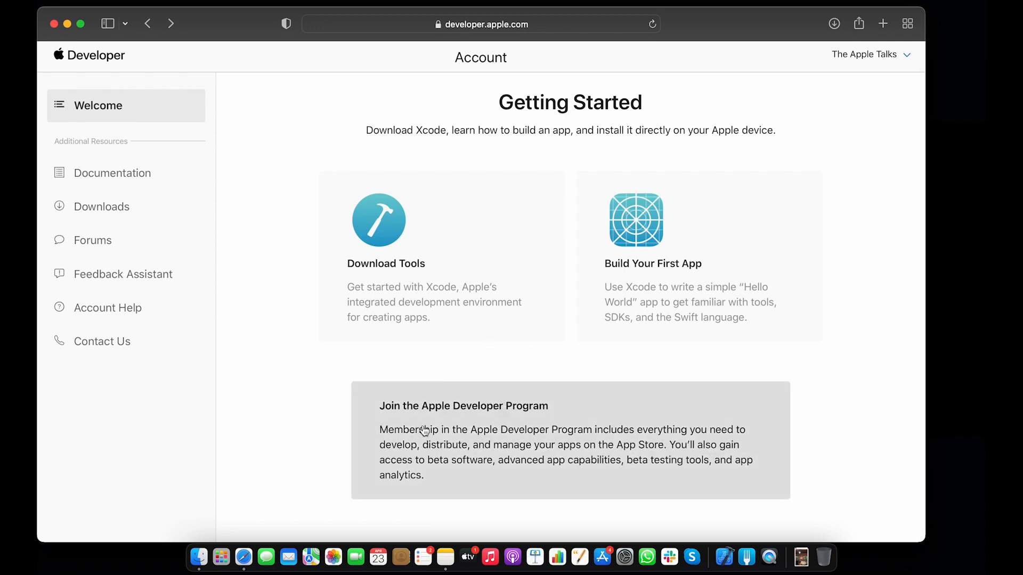
View the Join the Apple Developer Program page, scrolling its feature sections and back to top.
click(463, 406)
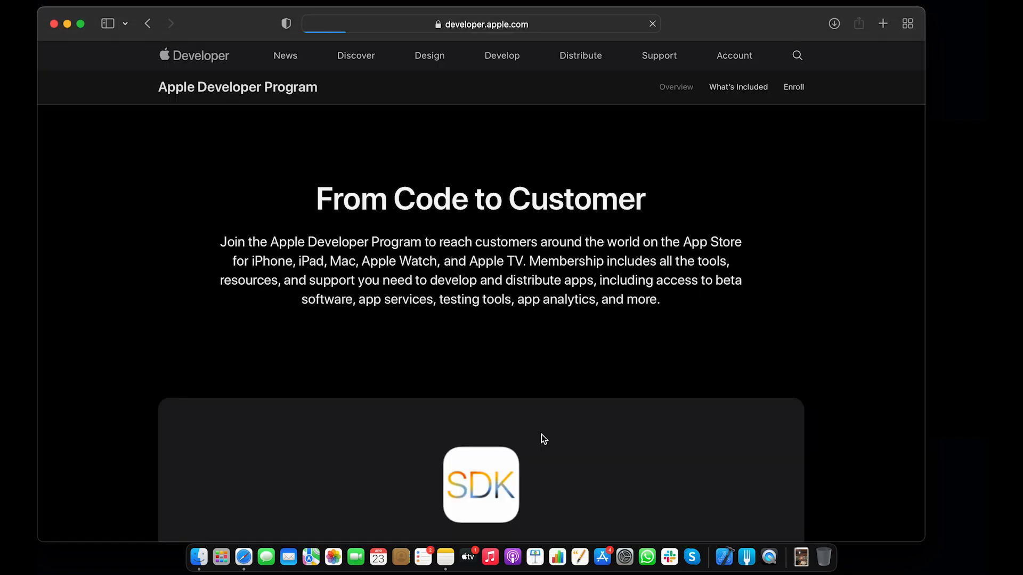
scroll(down, 3)
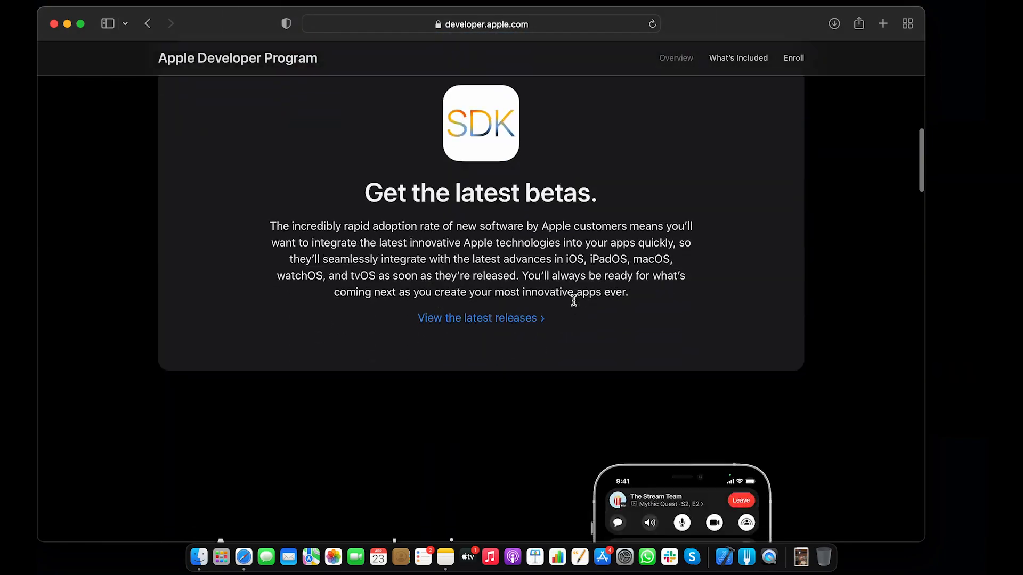
scroll(down, 3)
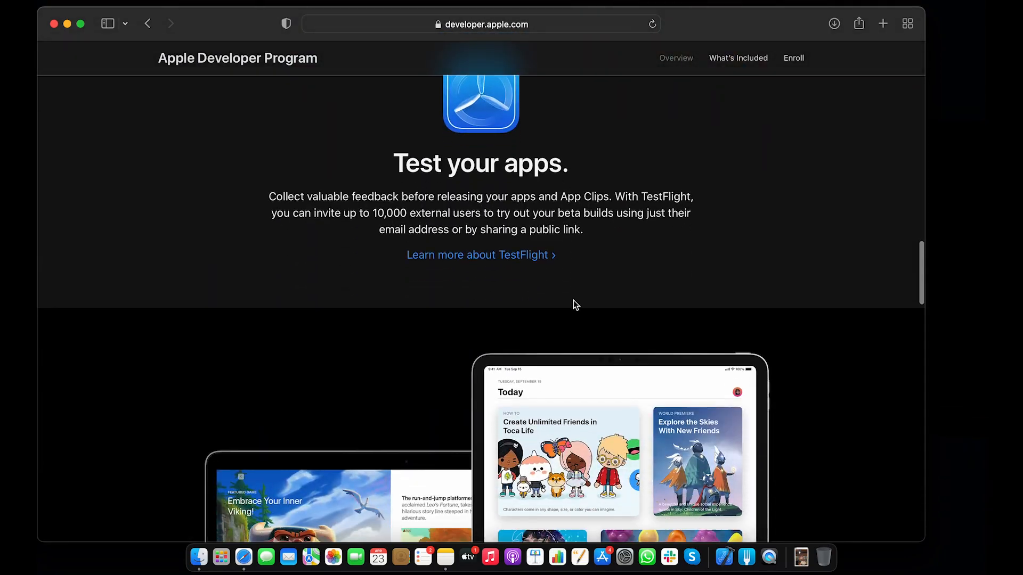
scroll(down, 3)
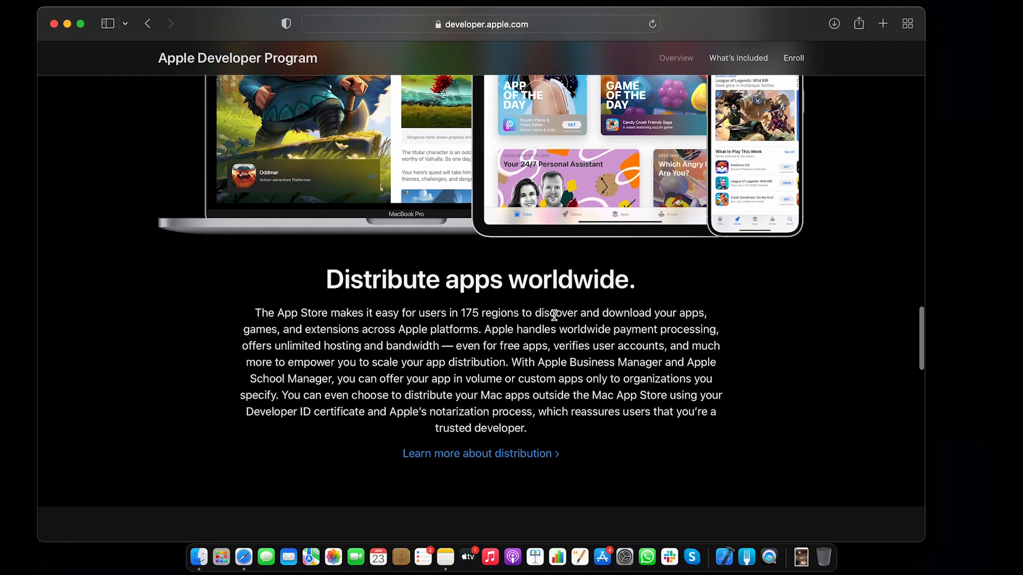
scroll(up, 3)
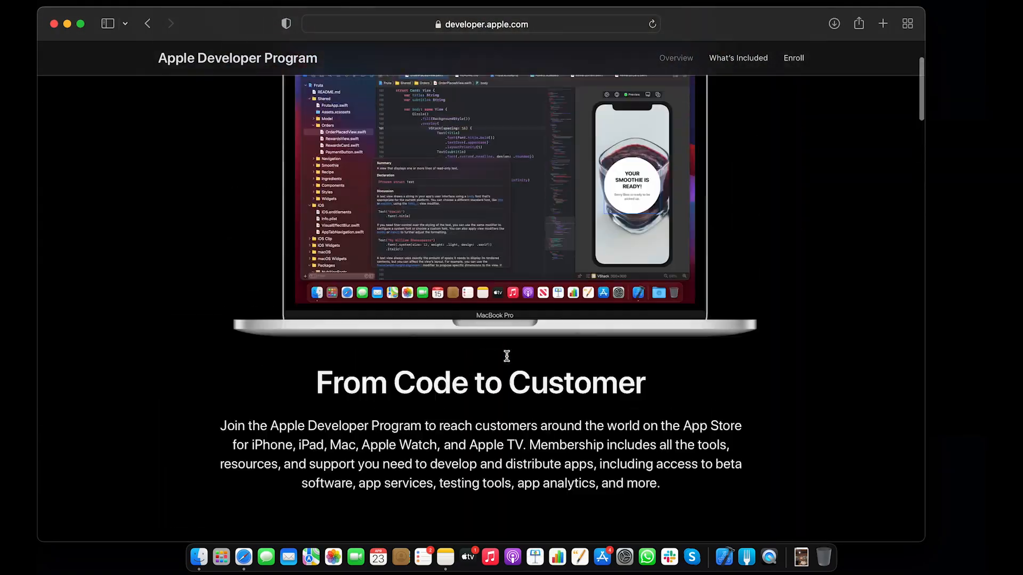
scroll(up, 3)
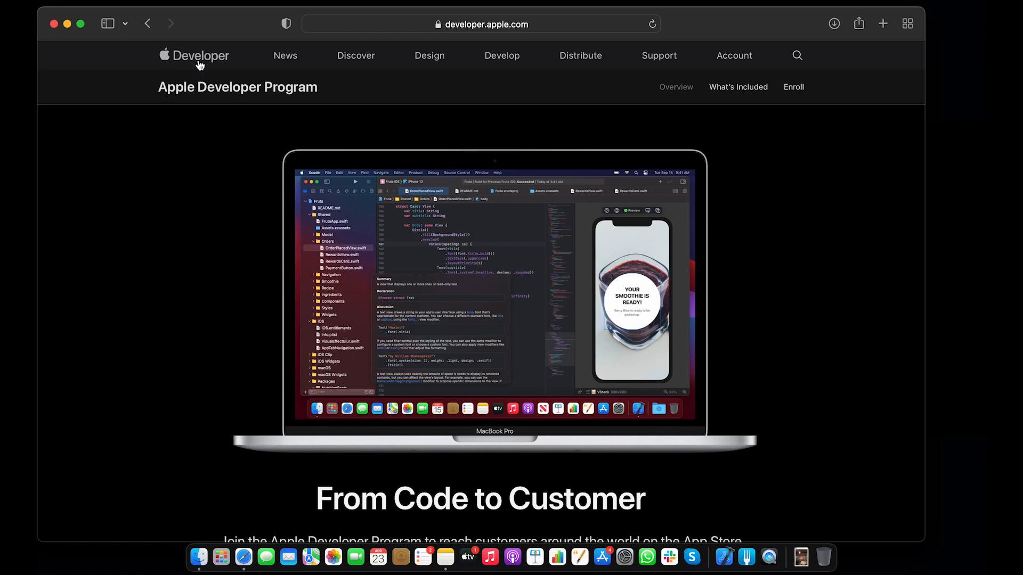
Return to the Apple Developer home page, then bring up the Xcode application menu.
click(192, 55)
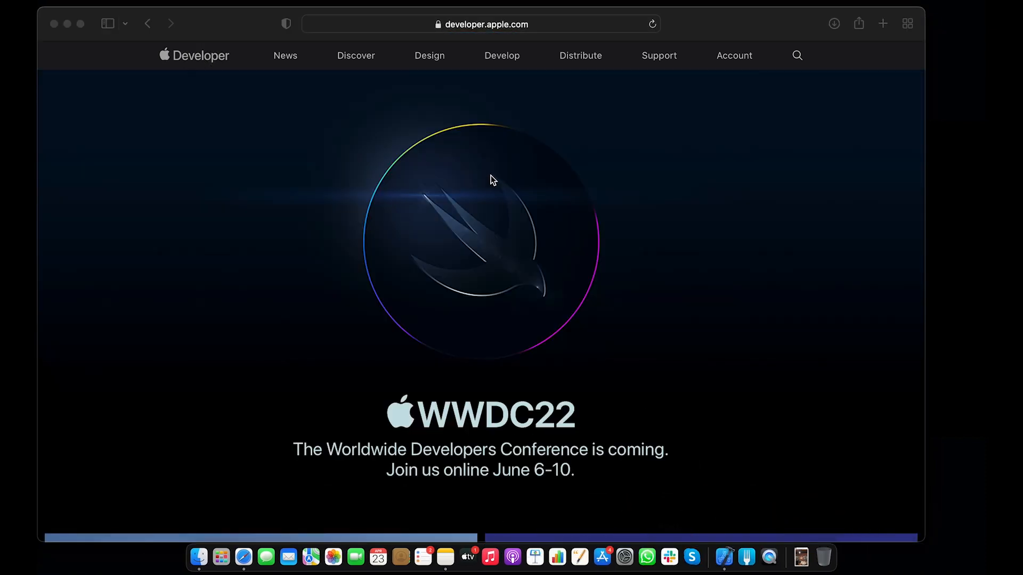
mouse_move(120, 4)
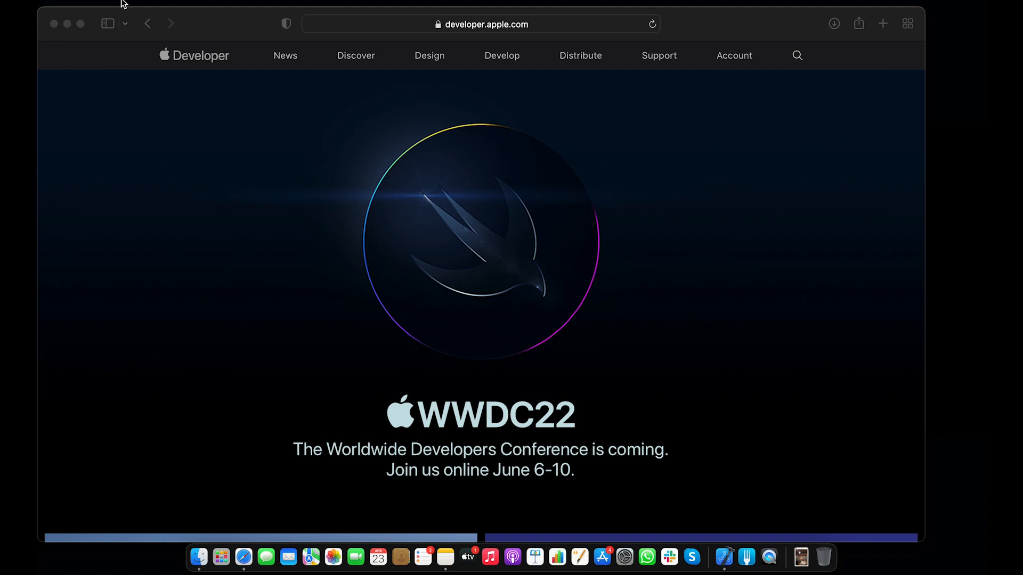
click(85, 5)
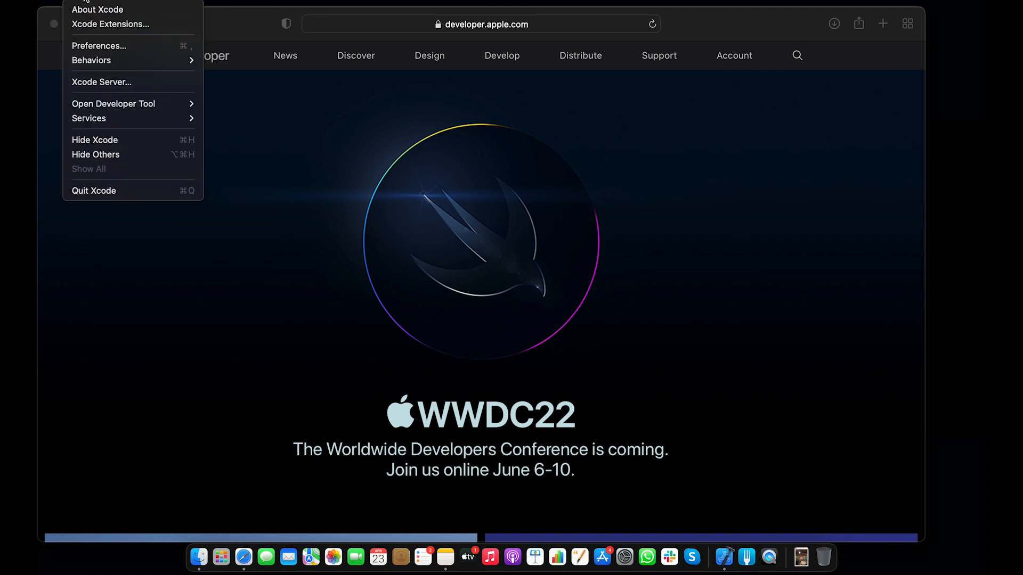
mouse_move(98, 46)
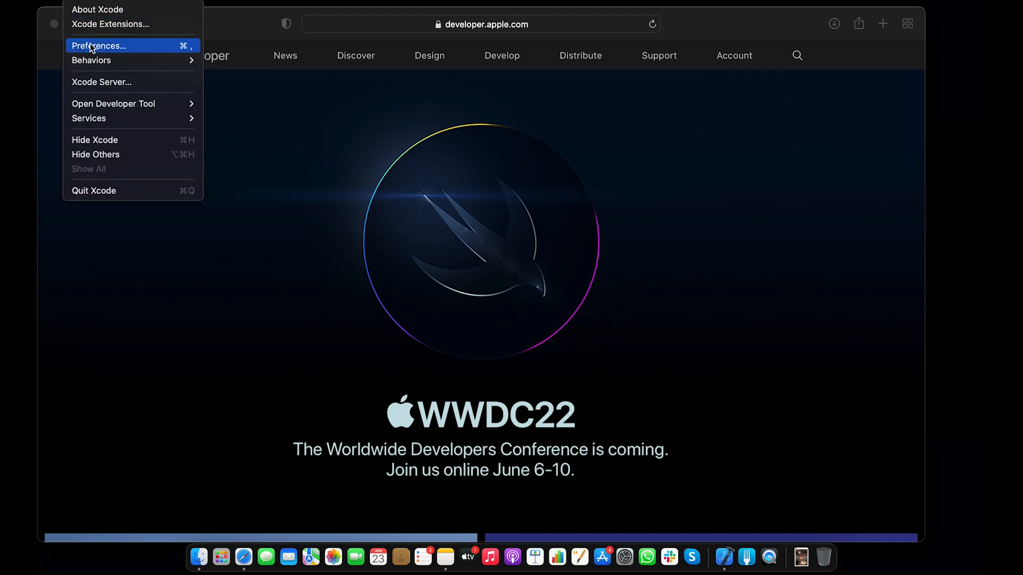
Open Xcode Preferences > Accounts and start adding a new account.
click(98, 46)
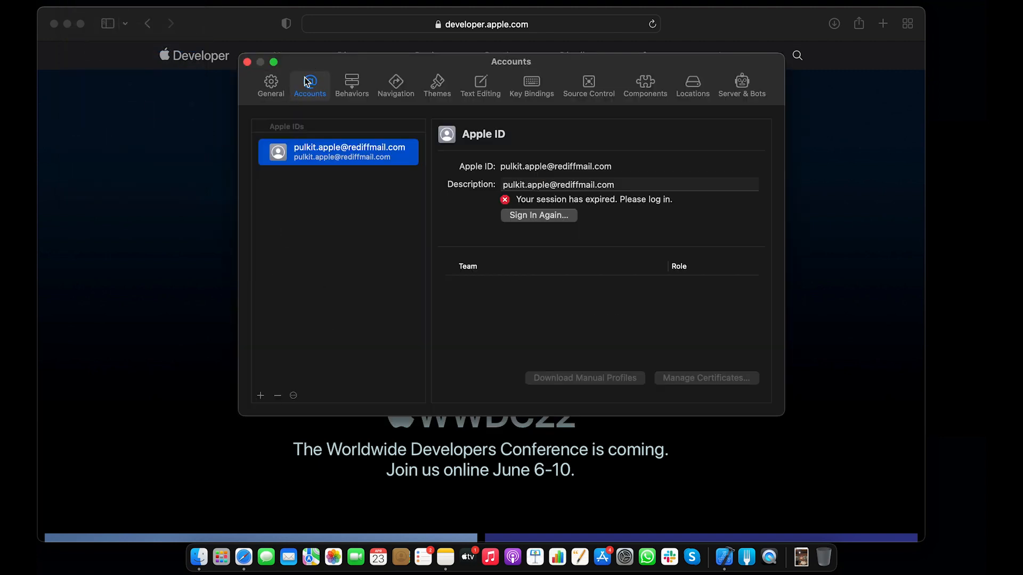
mouse_move(399, 182)
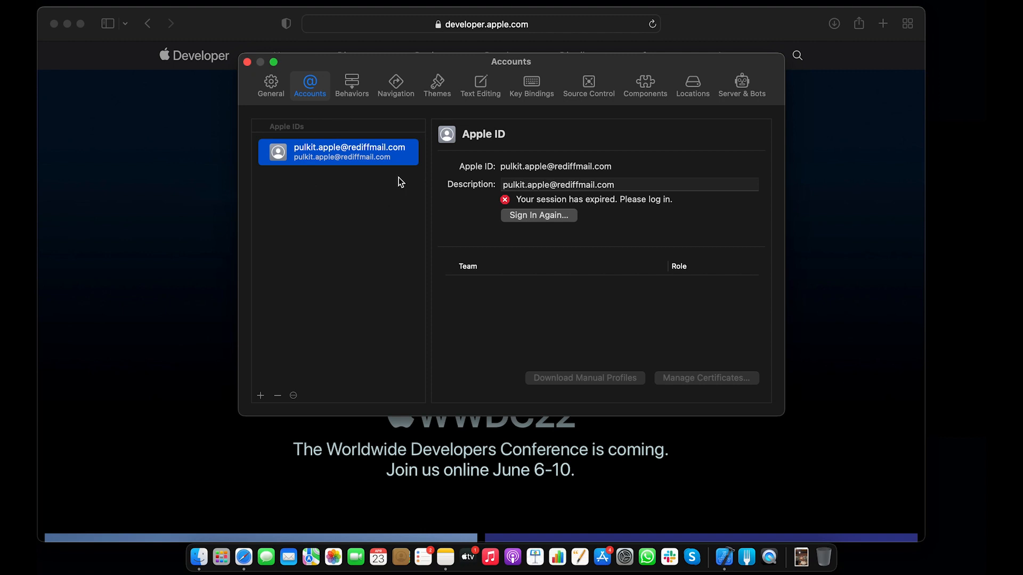
mouse_move(310, 234)
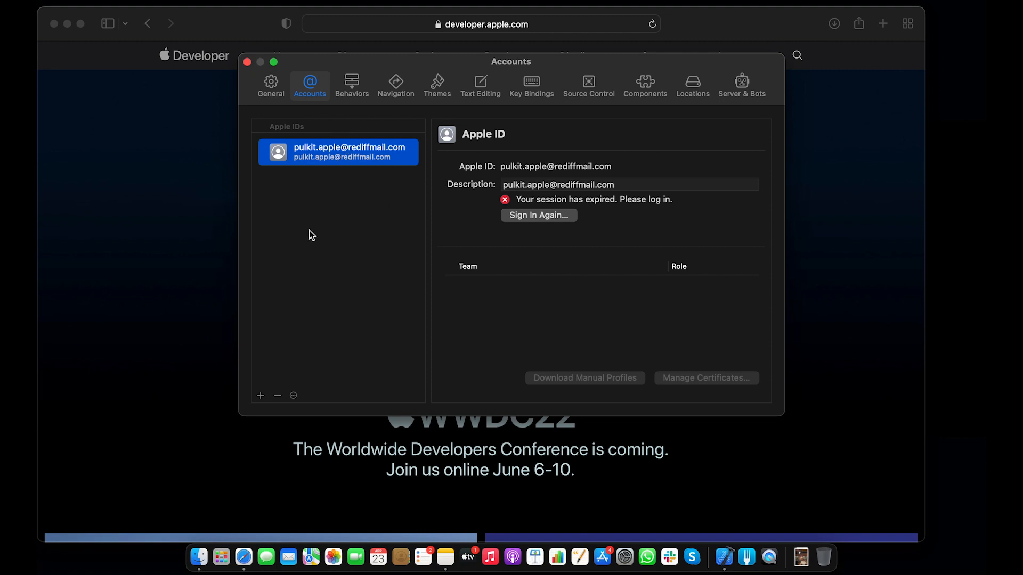
mouse_move(261, 390)
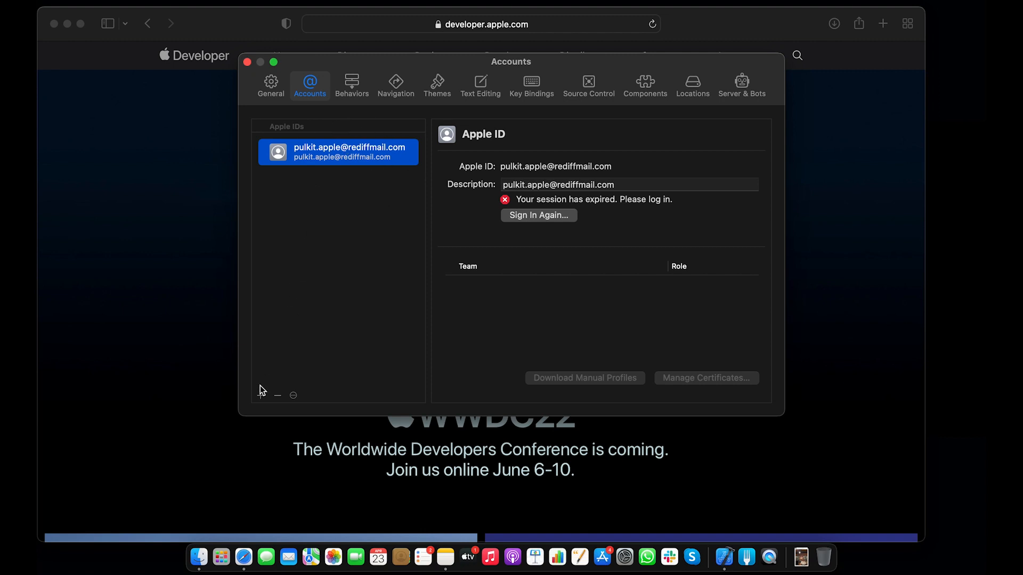
click(259, 395)
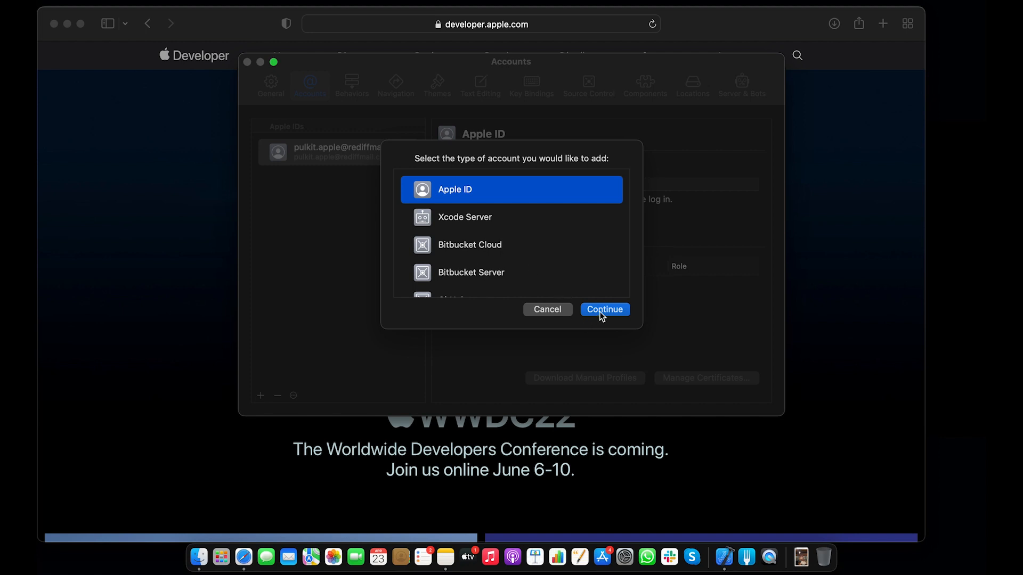
click(603, 309)
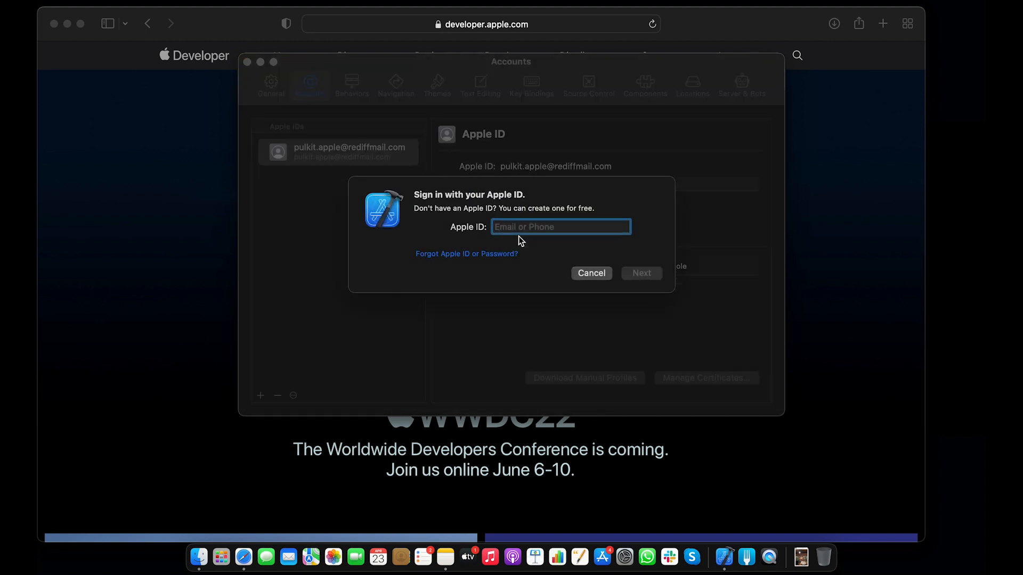
text(thead)
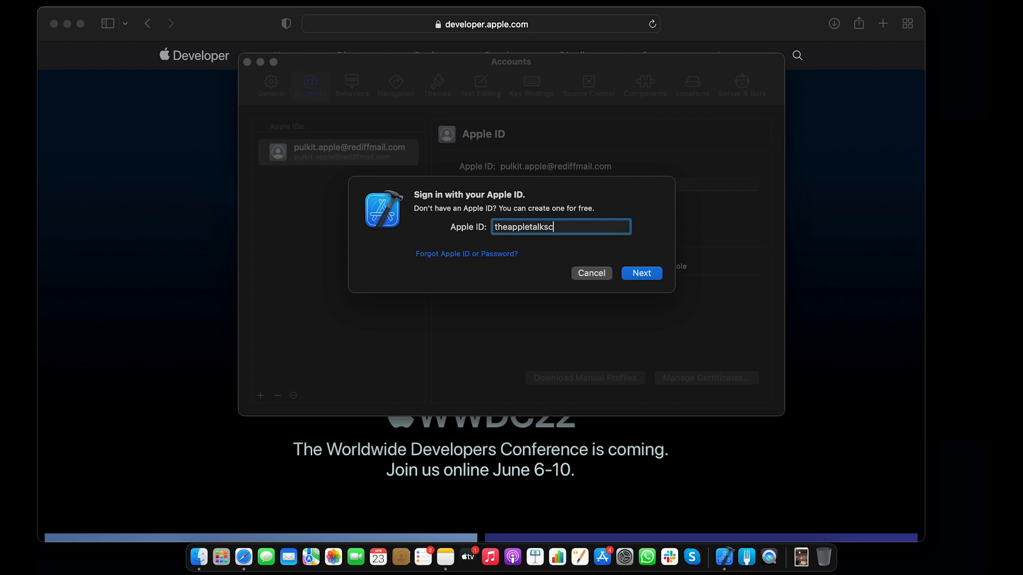
text(hannel)
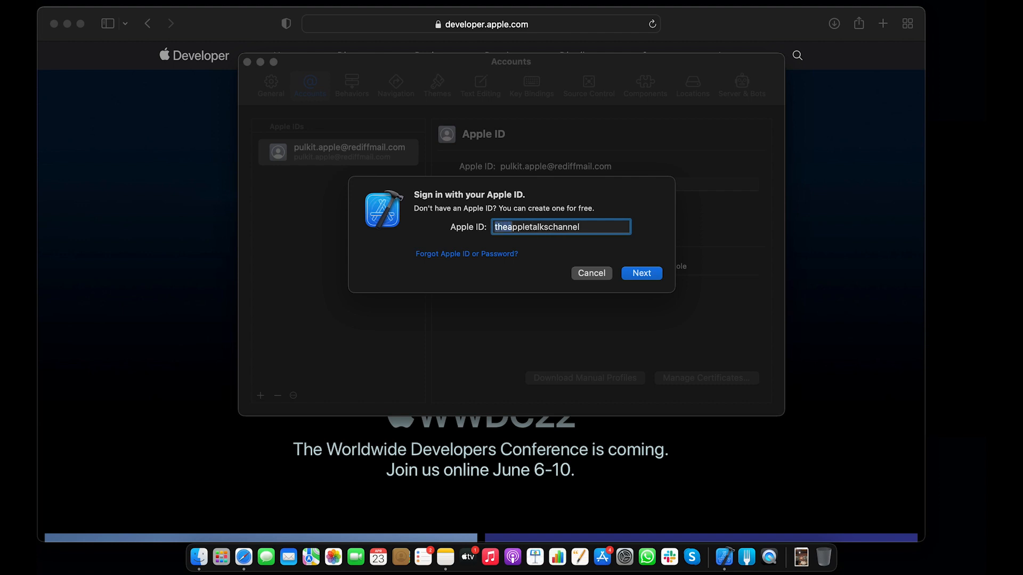
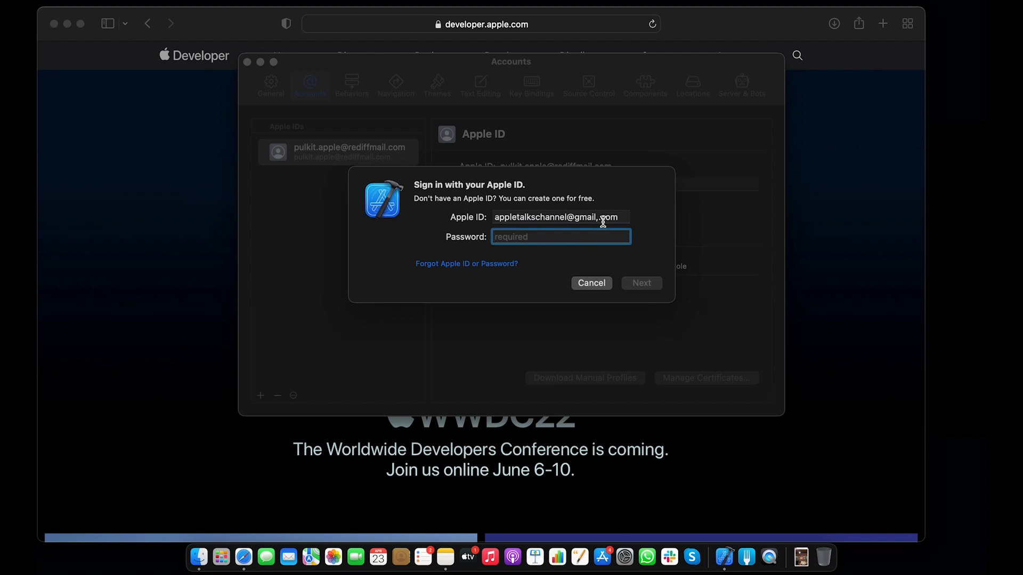
click(557, 216)
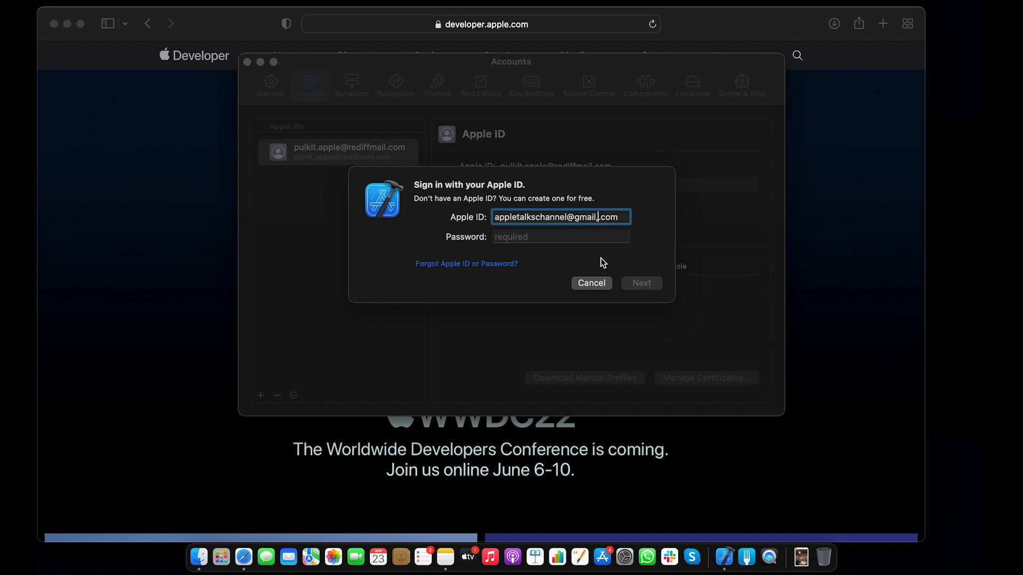
click(559, 237)
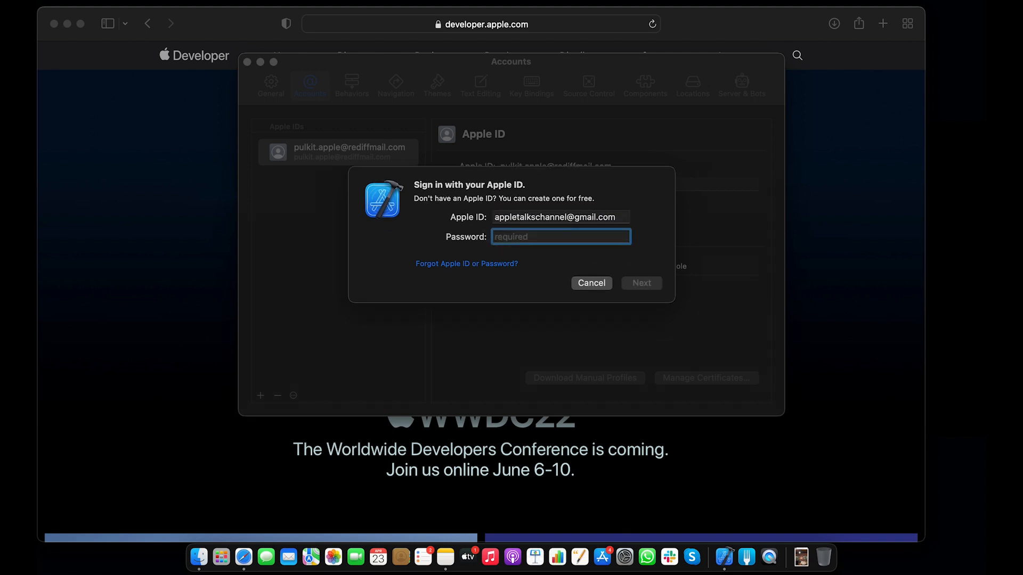
Enter the password and submit, reaching the verification code prompt.
text(•)
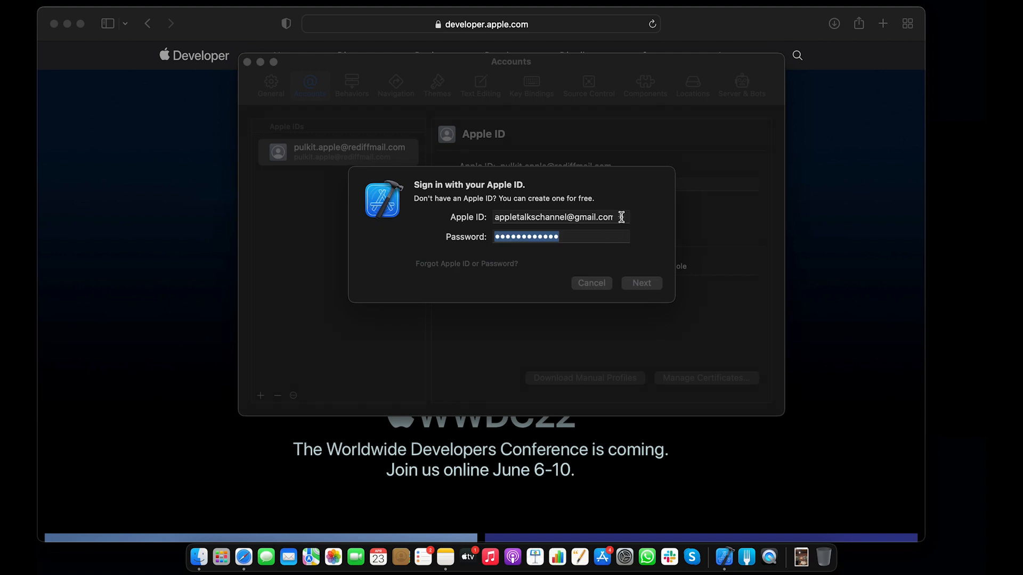
click(640, 282)
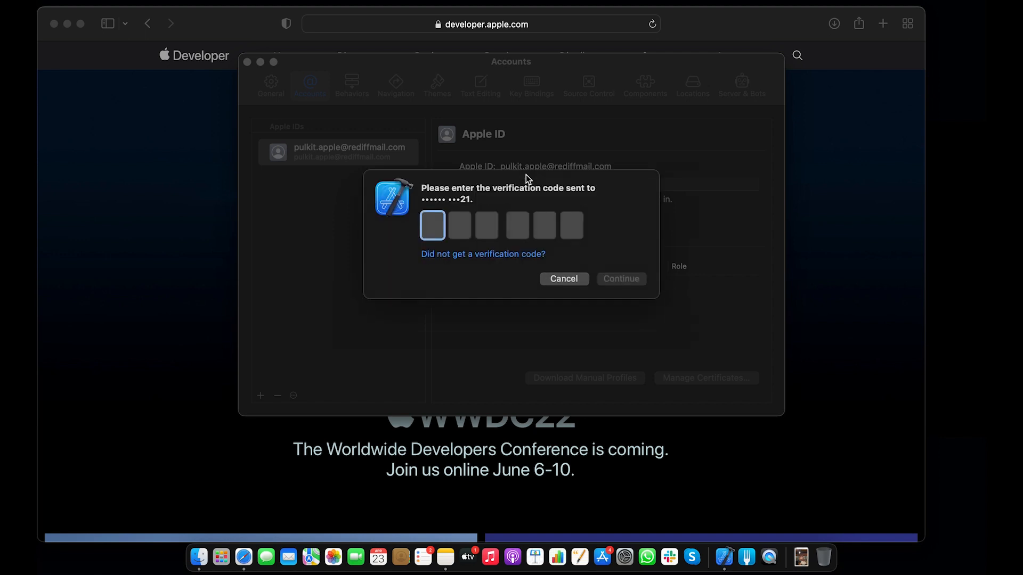
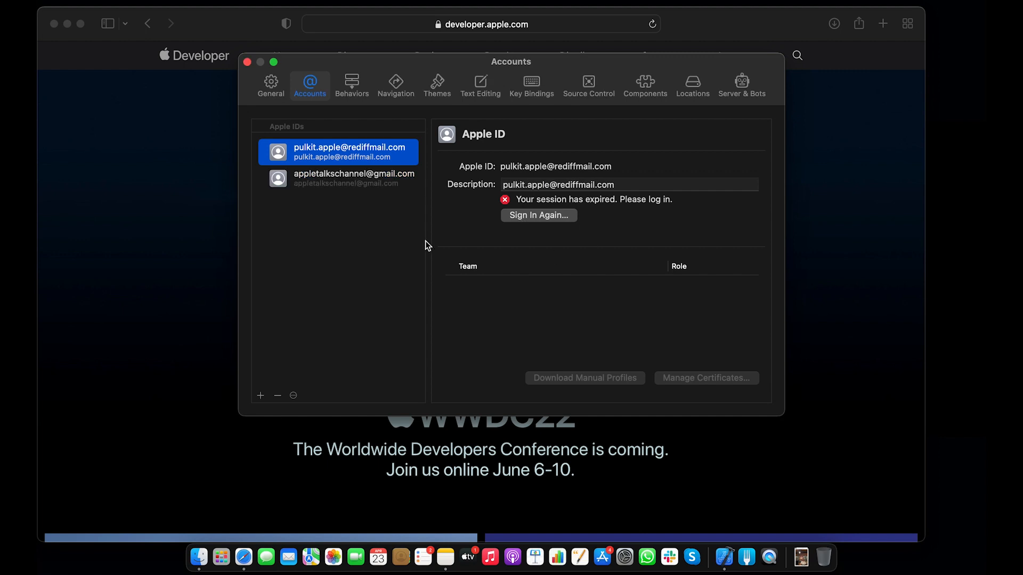
Select the new Apple ID to show The Apple Talks Personal Team with the User role.
click(354, 178)
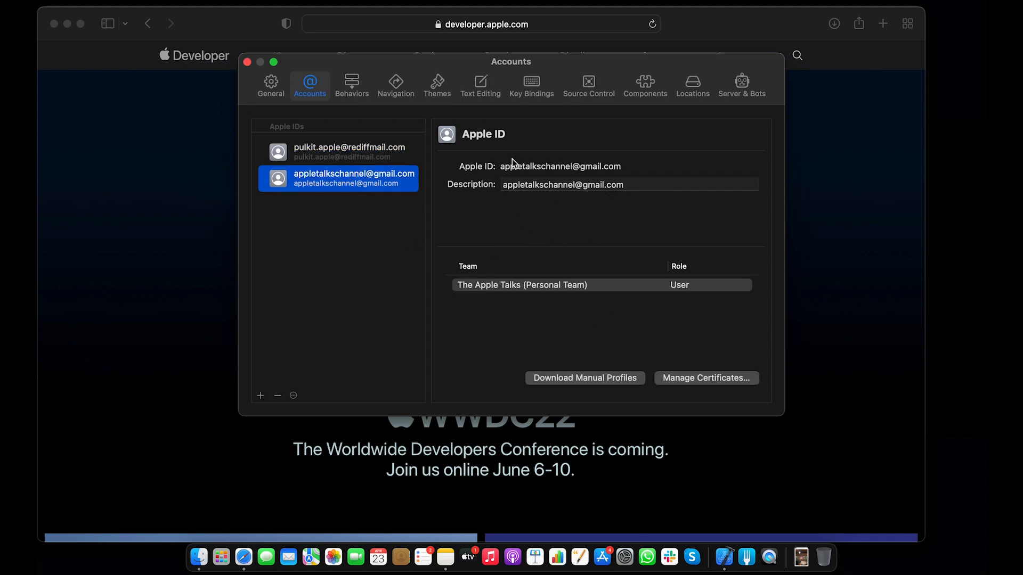
mouse_move(329, 70)
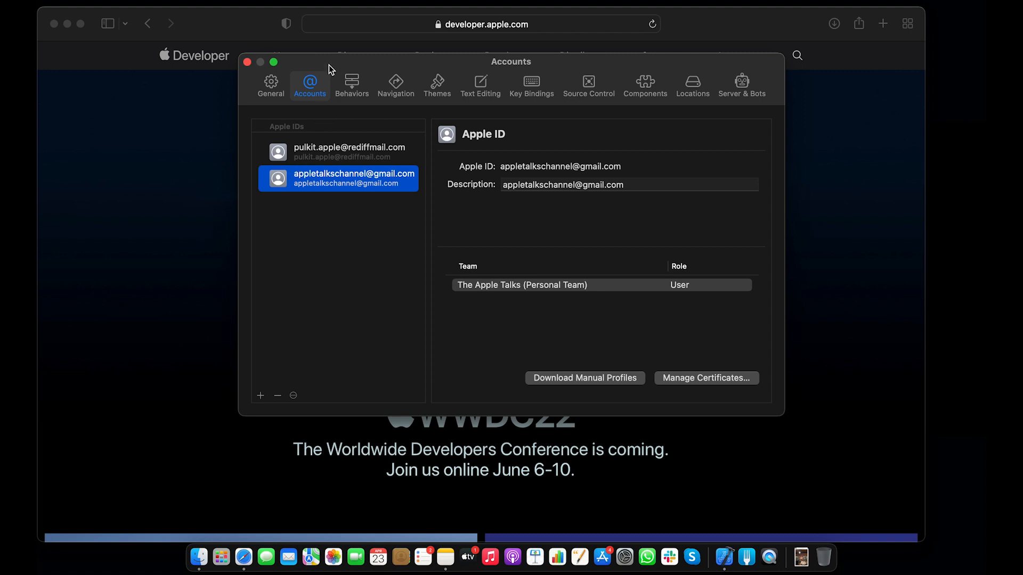
mouse_move(551, 288)
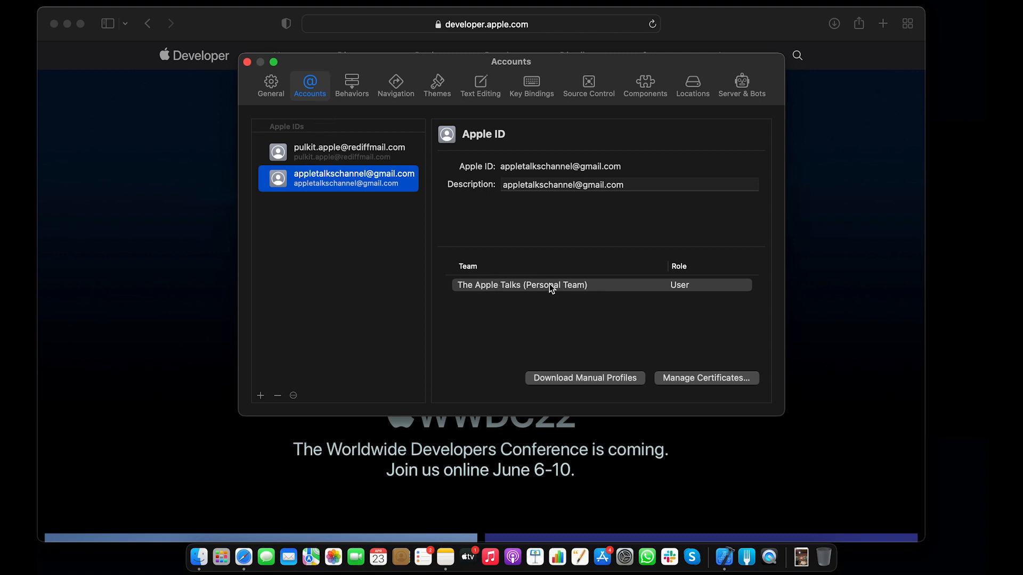
mouse_move(651, 335)
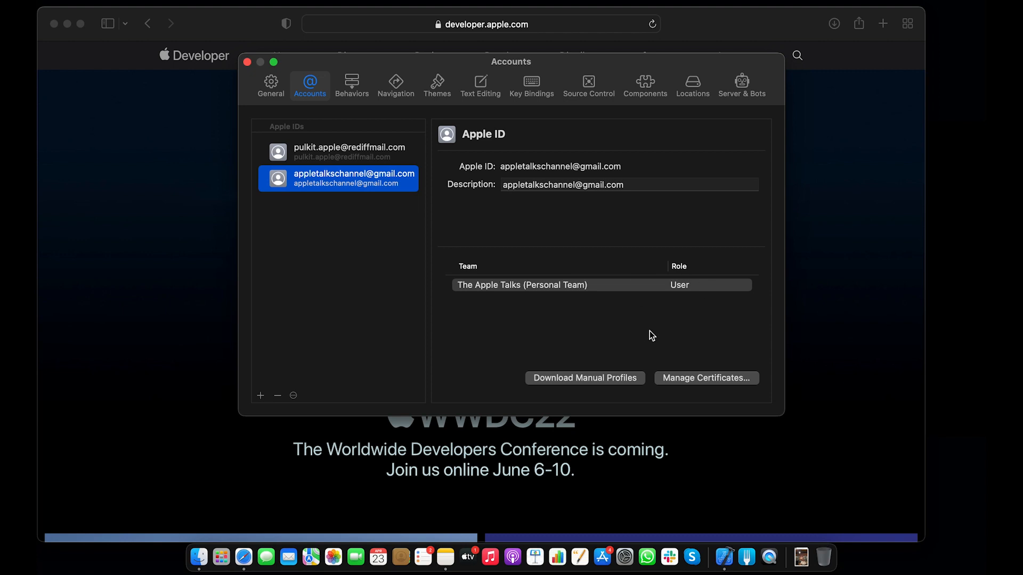
mouse_move(375, 206)
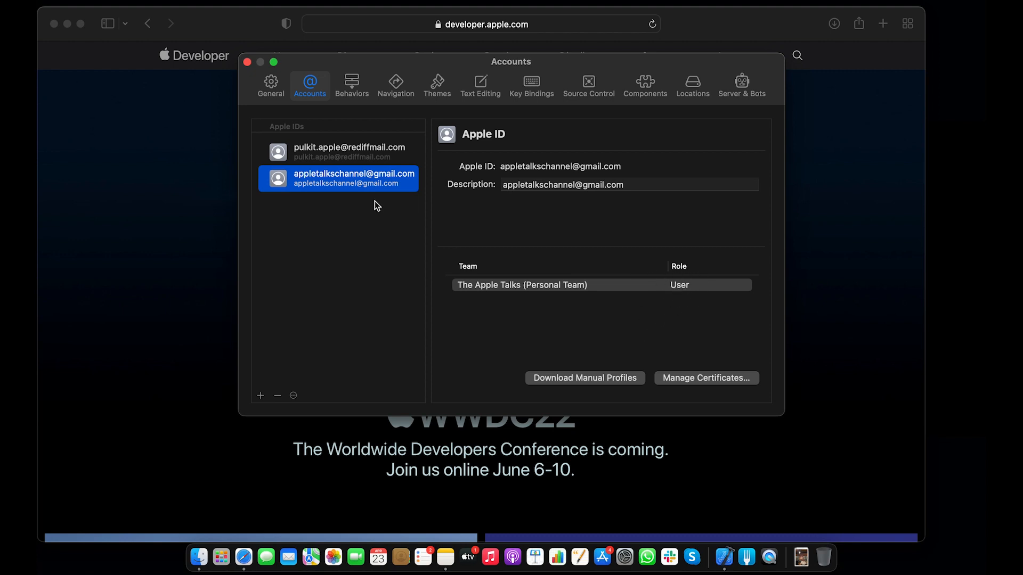
mouse_move(359, 193)
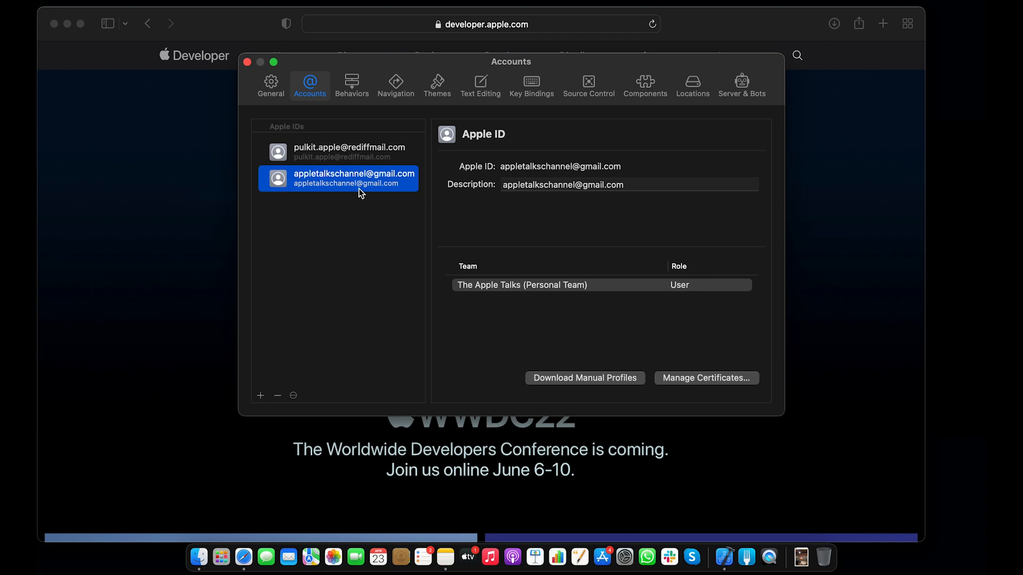
mouse_move(437, 218)
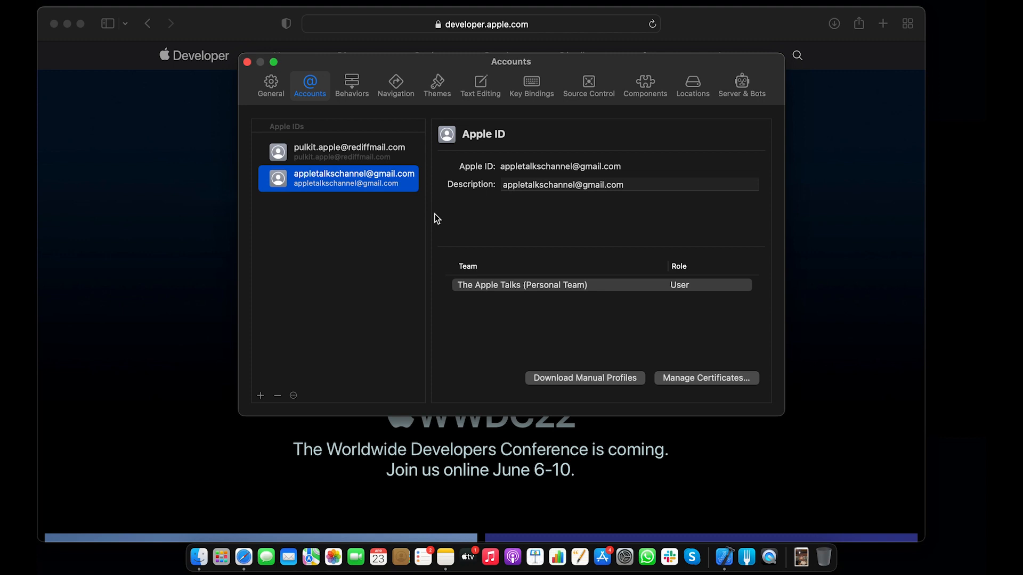
mouse_move(230, 98)
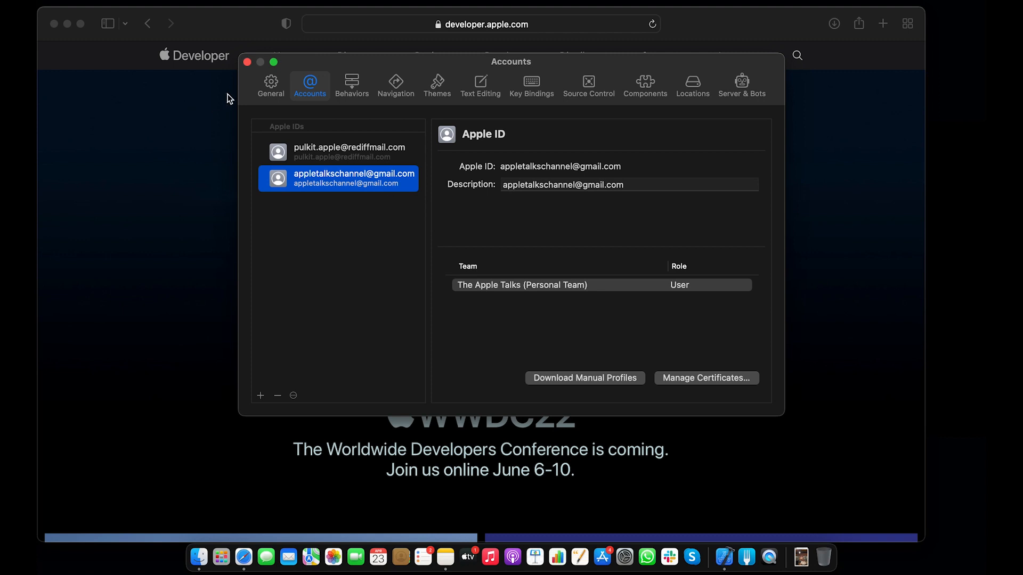